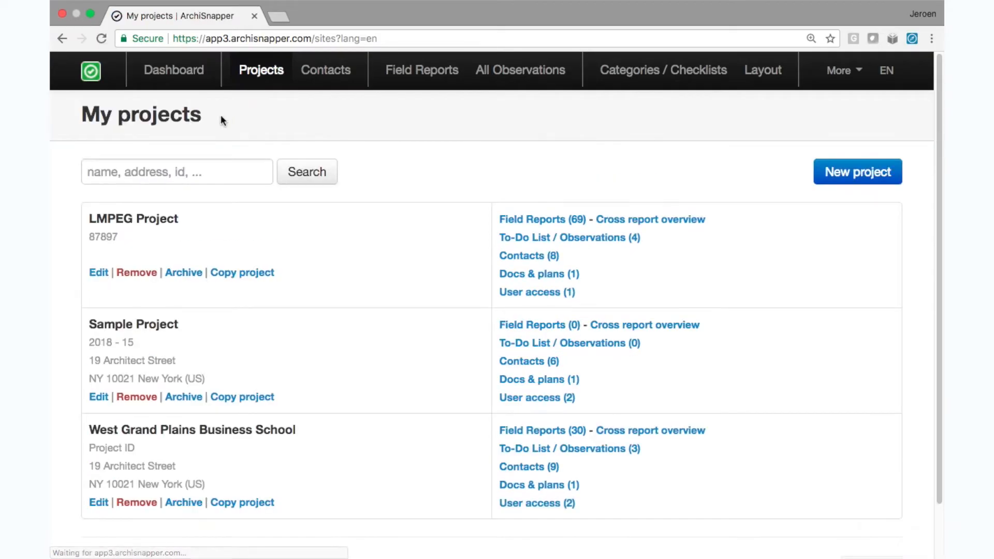
# Step: Browse the Sample Project's documents and plans, then return to the project list
pyautogui.scroll(-3)
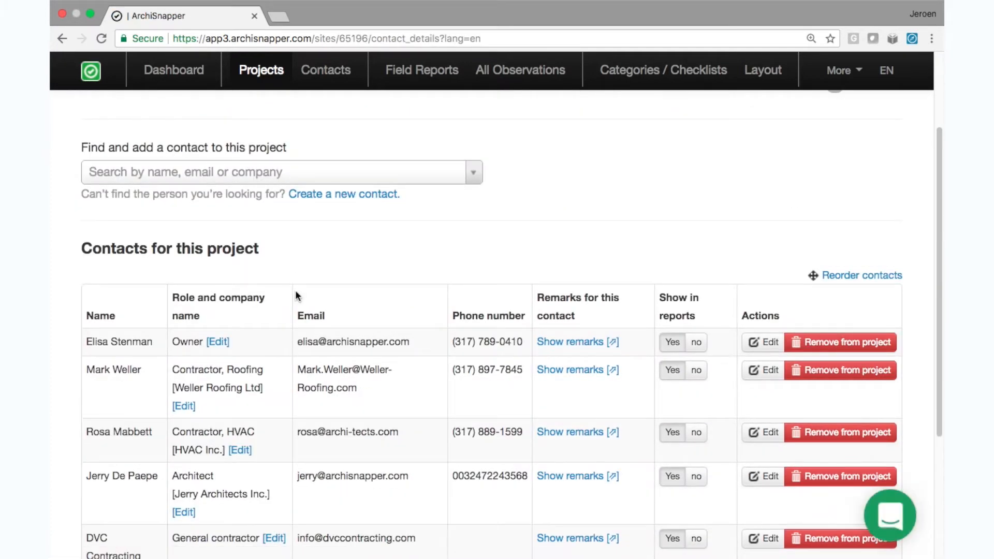
pyautogui.scroll(-3)
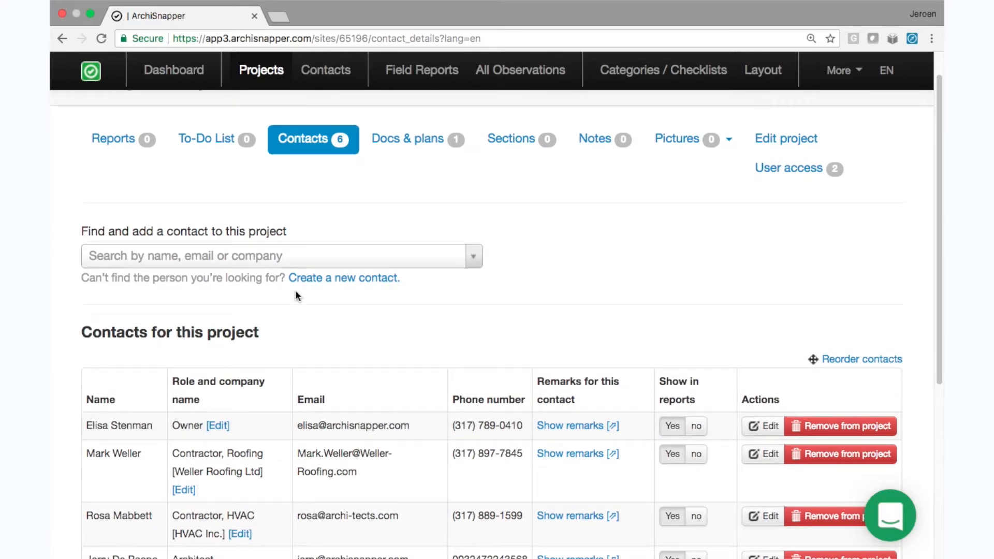
pyautogui.moveTo(396, 176)
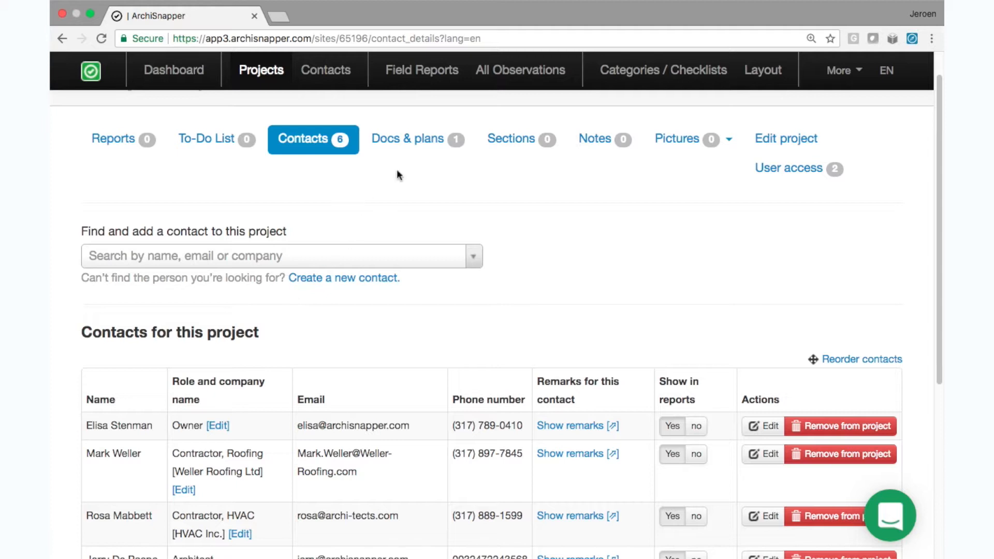
pyautogui.click(408, 139)
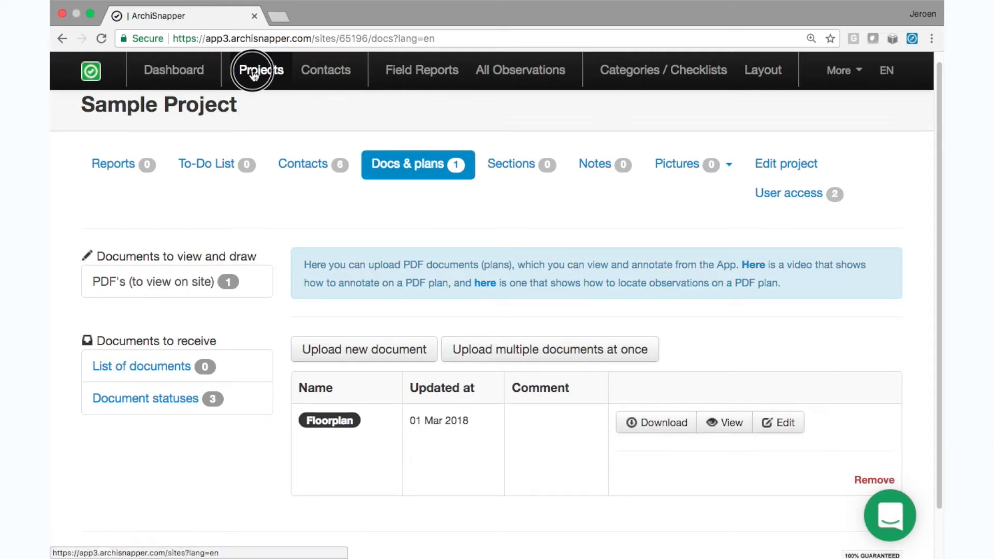
pyautogui.click(261, 69)
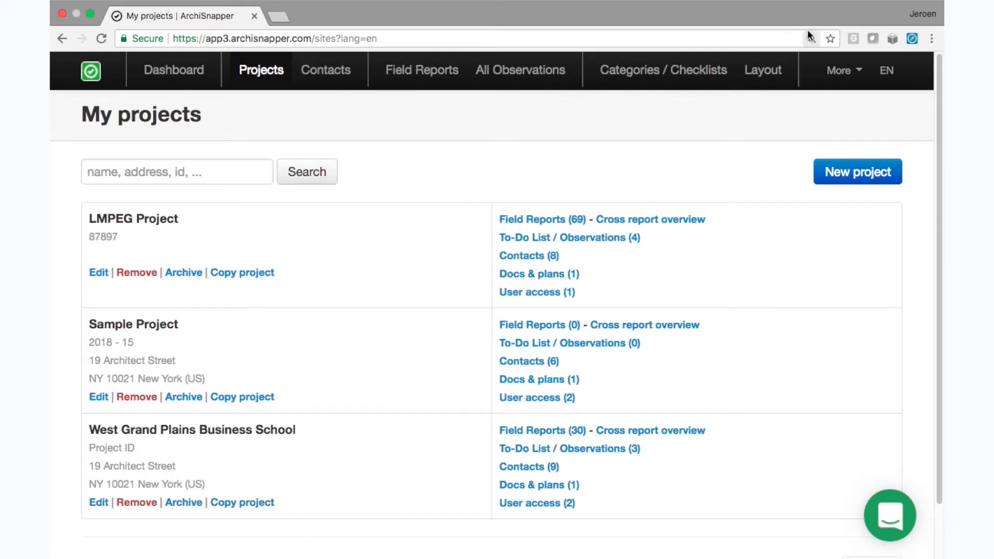
# Step: Review the report Categories / Checklists list by scrolling through it
pyautogui.click(661, 69)
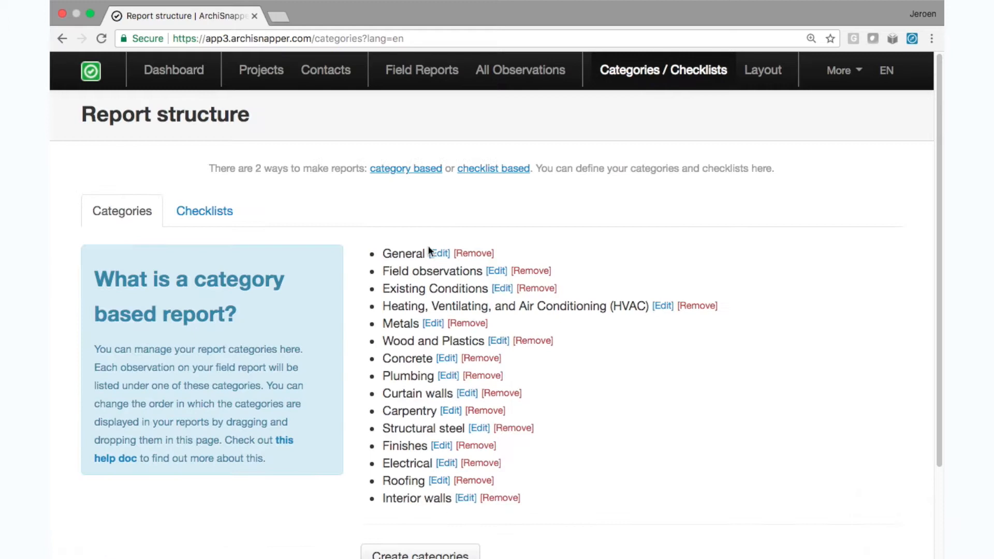
pyautogui.scroll(-3)
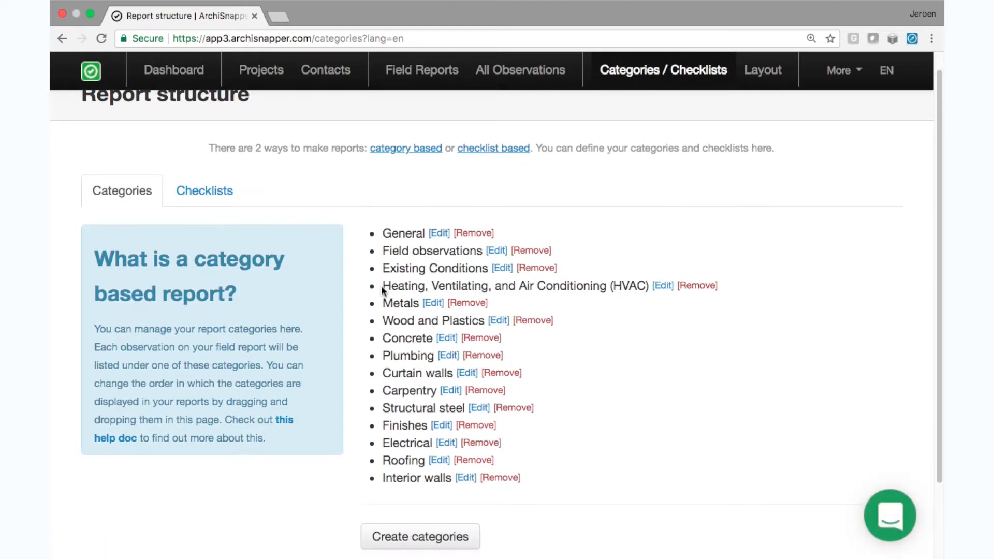
pyautogui.scroll(-3)
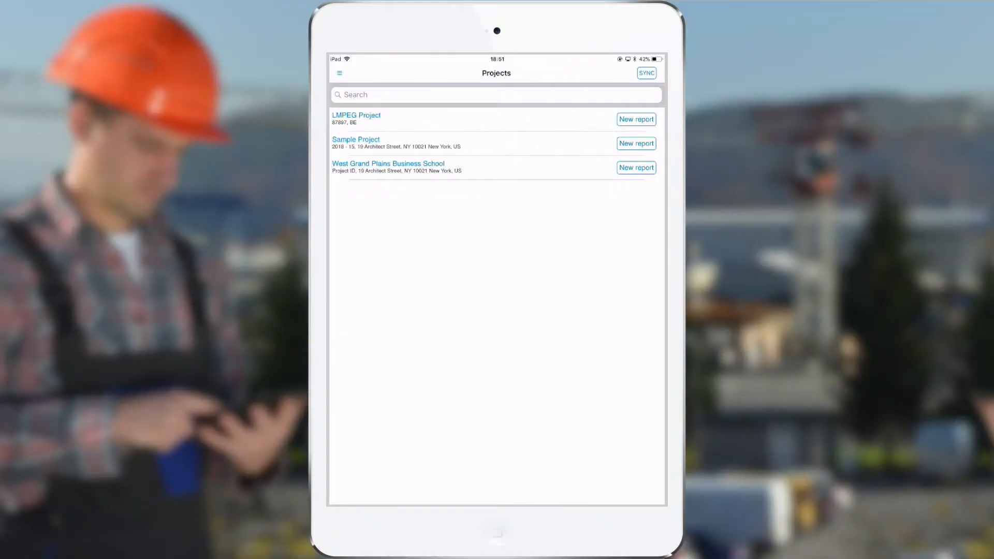
# Step: Sync the tablet app so it shows the same three online projects
pyautogui.click(646, 72)
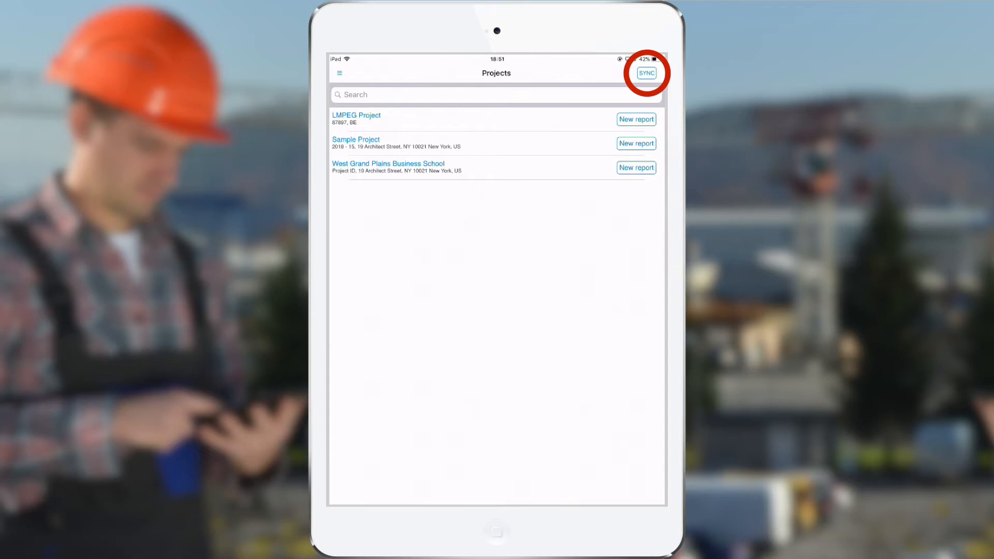
pyautogui.click(646, 73)
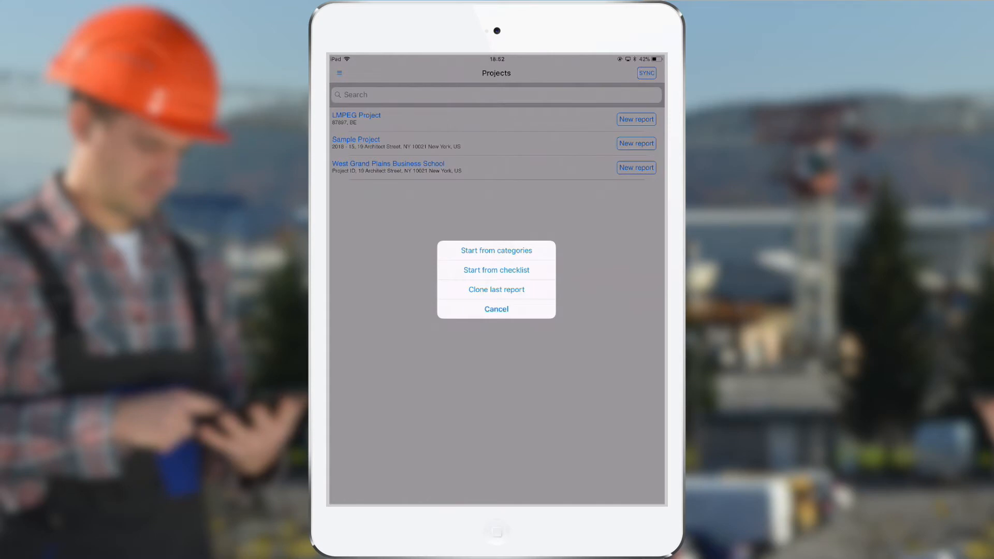
# Step: Start the report from categories, enter a status note, and mark the owner and HVAC contractor present
pyautogui.click(496, 310)
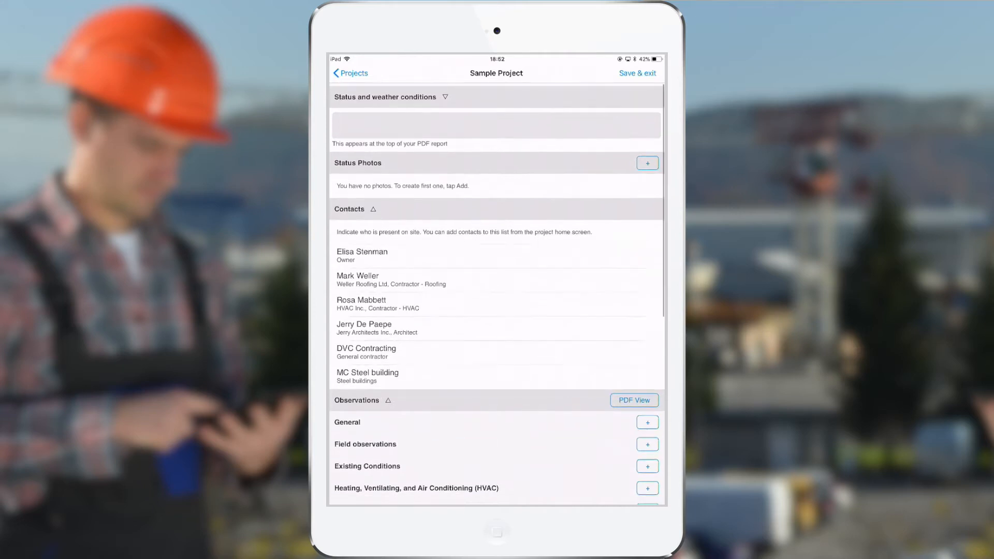
pyautogui.click(496, 124)
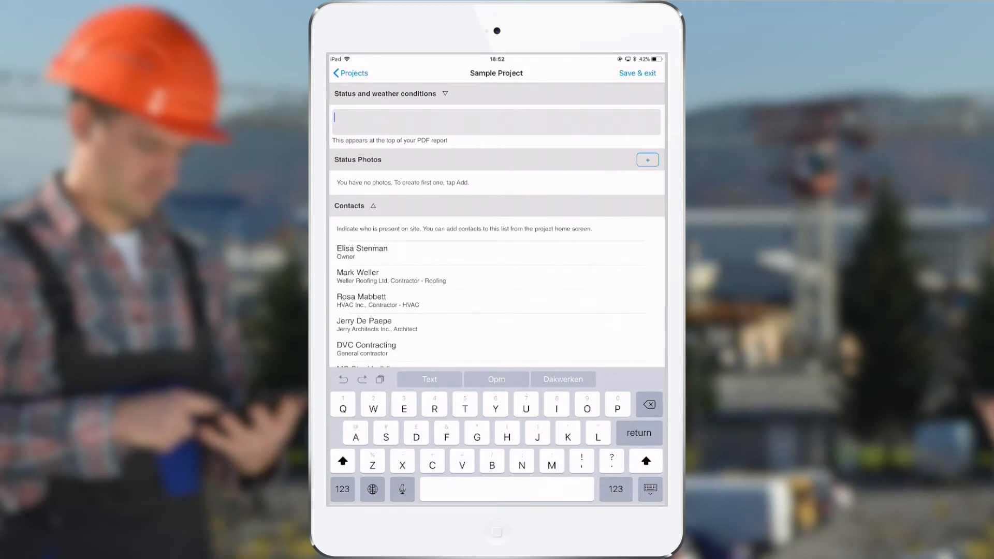
pyautogui.write('R')
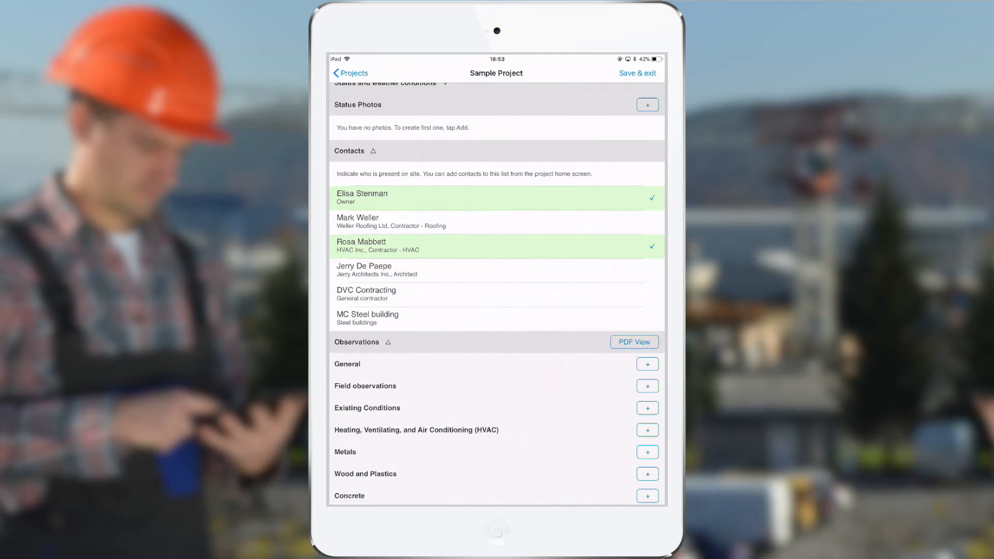
pyautogui.scroll(-3)
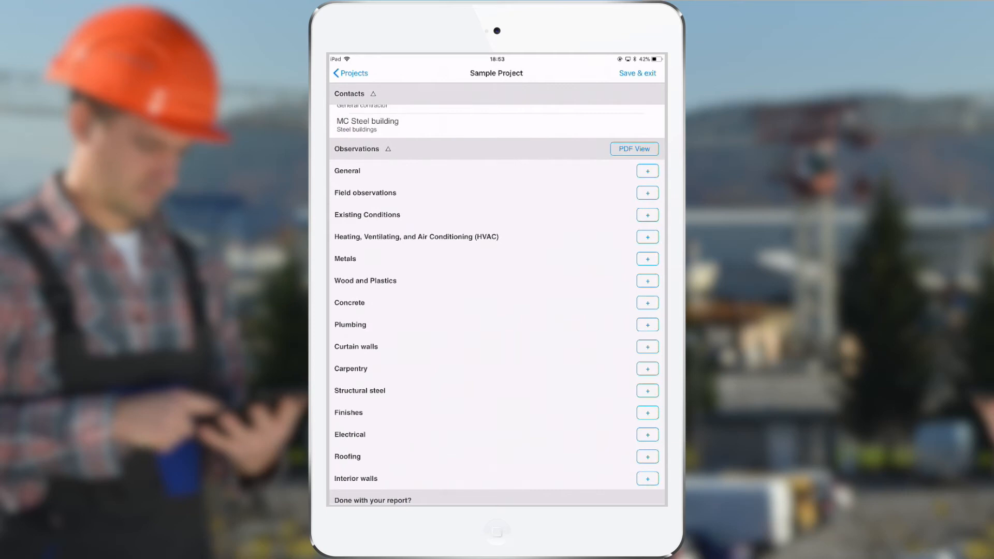
# Step: Add a General observation 'Paint', status NOT, assign the HVAC and general contractors, and go to Add Location
pyautogui.click(647, 171)
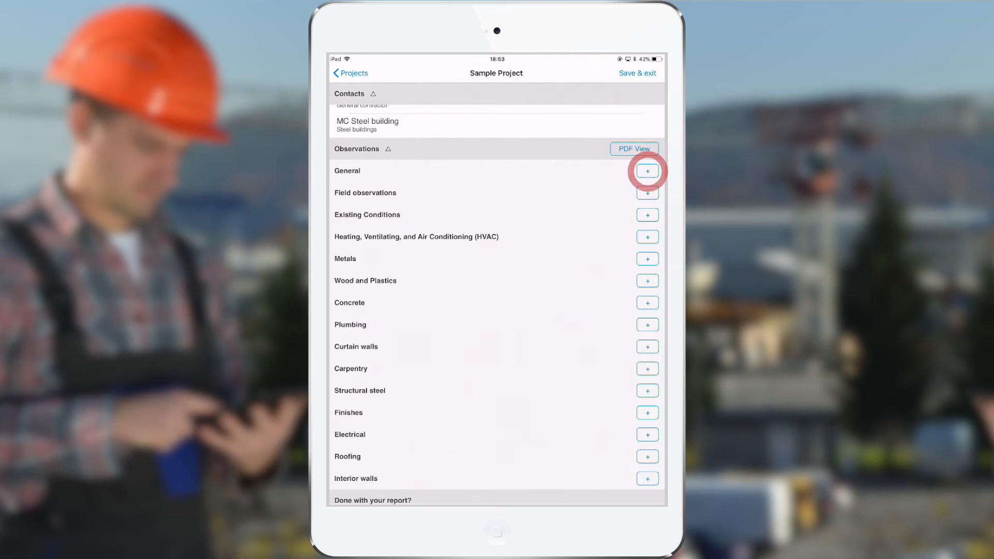
pyautogui.click(647, 171)
pyautogui.write('Paint')
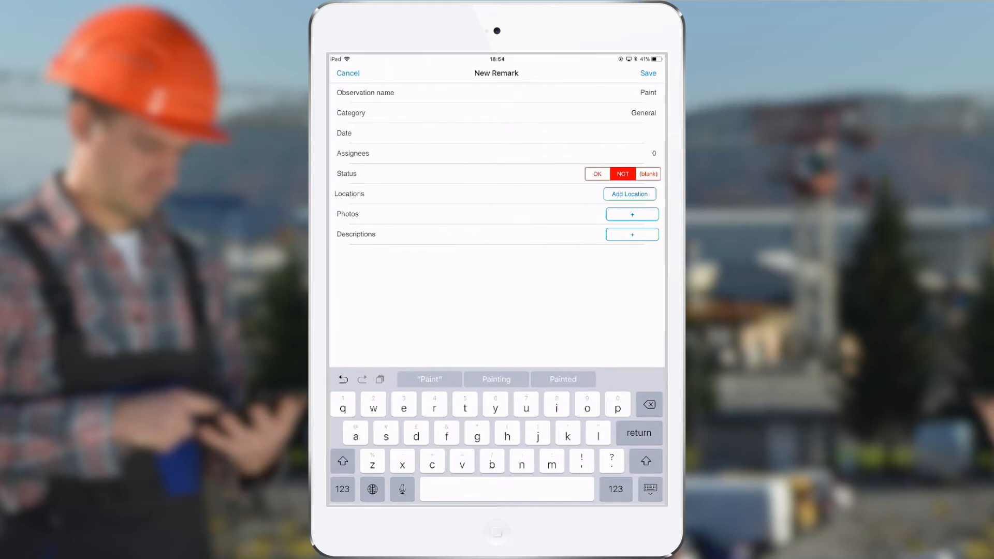
pyautogui.click(496, 134)
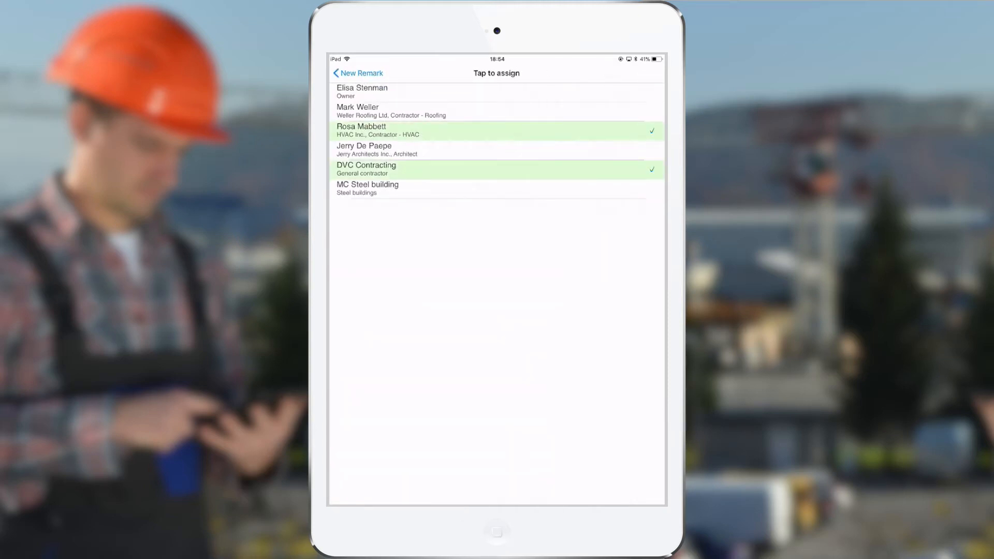
pyautogui.click(357, 73)
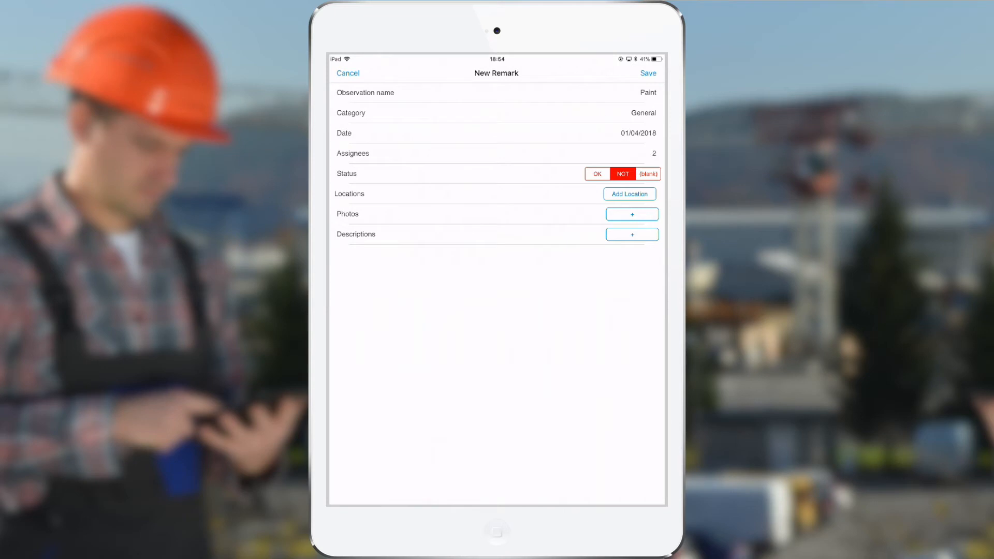
pyautogui.click(630, 193)
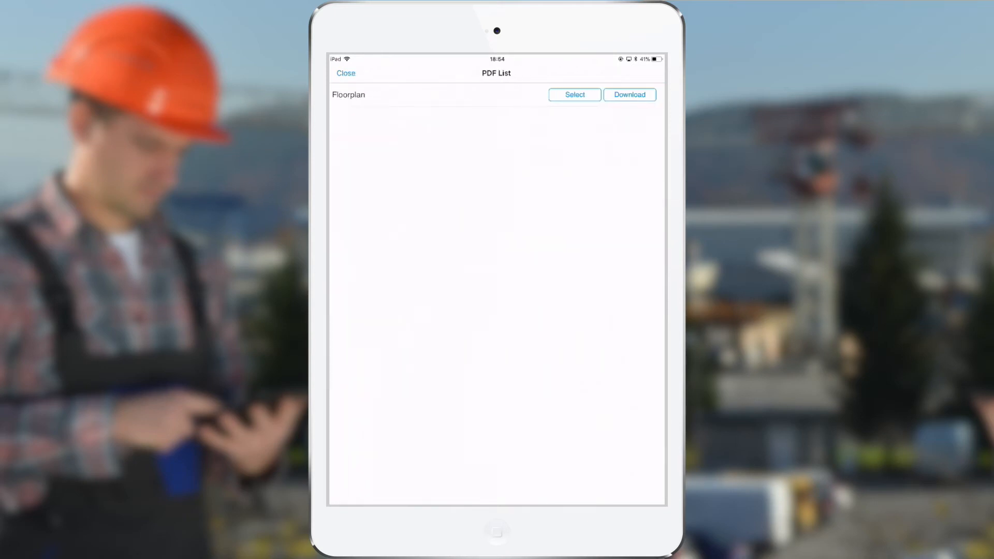
# Step: Select the Floorplan as the plan for locating the Paint observation
pyautogui.click(628, 94)
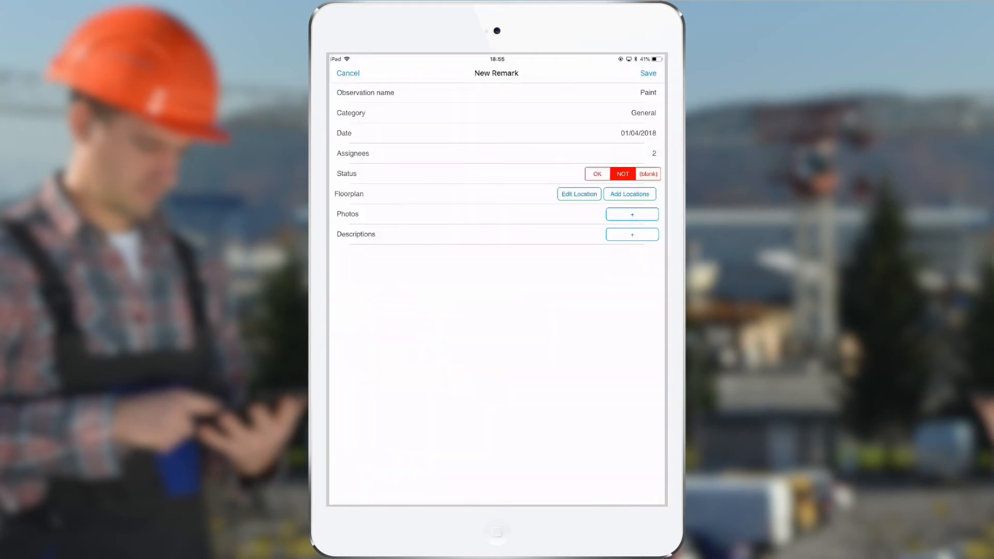
# Step: Take a photo for the observation and save it with a red circle annotation
pyautogui.click(632, 214)
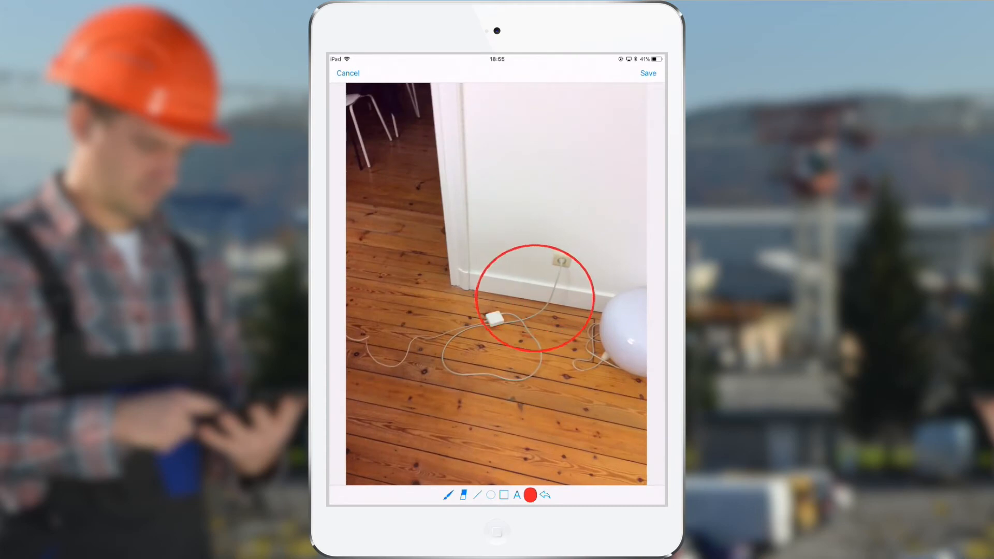
pyautogui.click(647, 72)
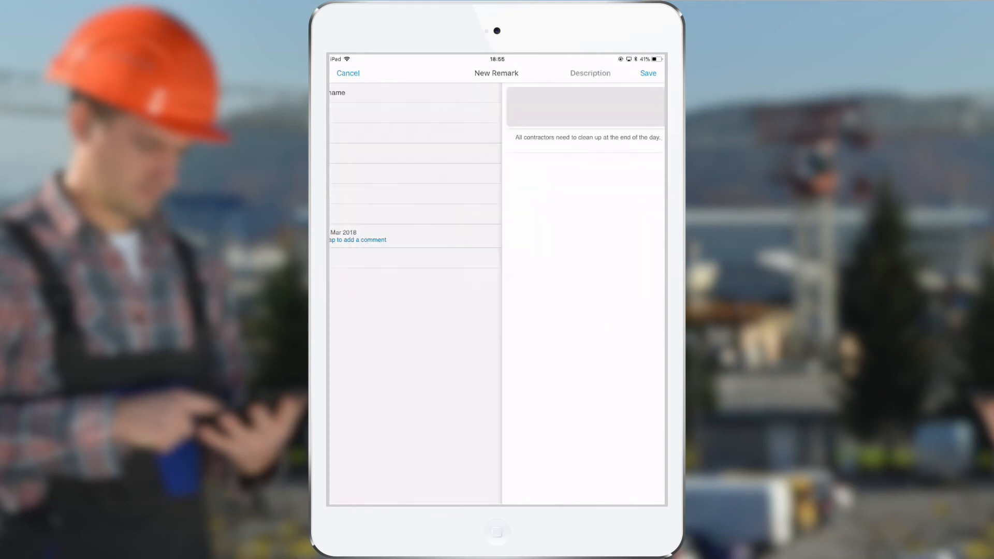
# Step: Pick the clean-up reminder description, finish dictating it, and save it to the observation
pyautogui.click(583, 107)
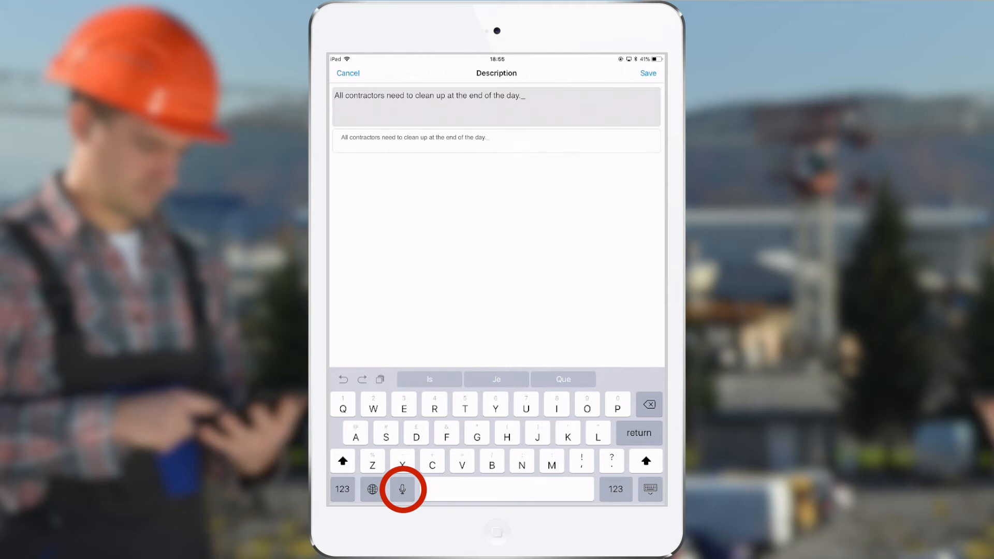
pyautogui.click(649, 72)
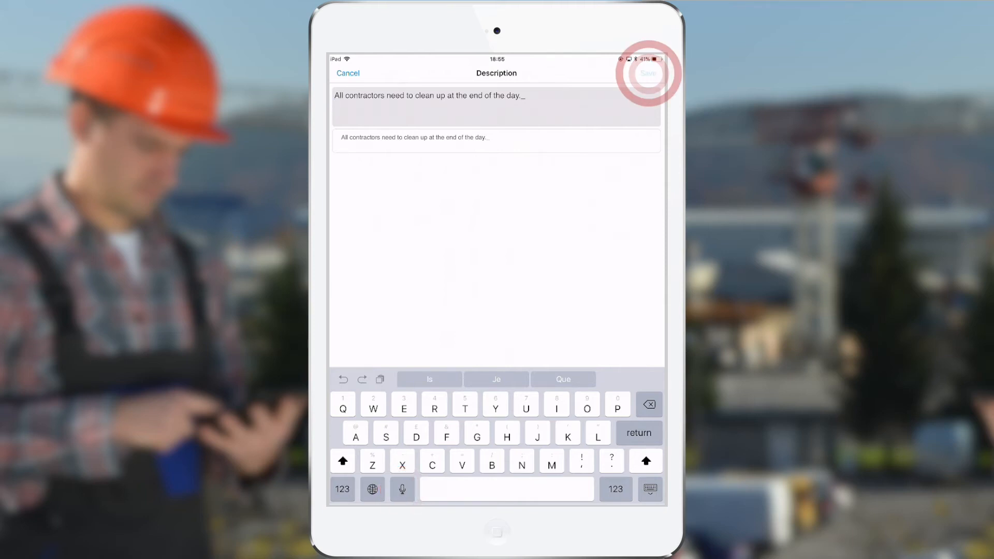
pyautogui.click(649, 73)
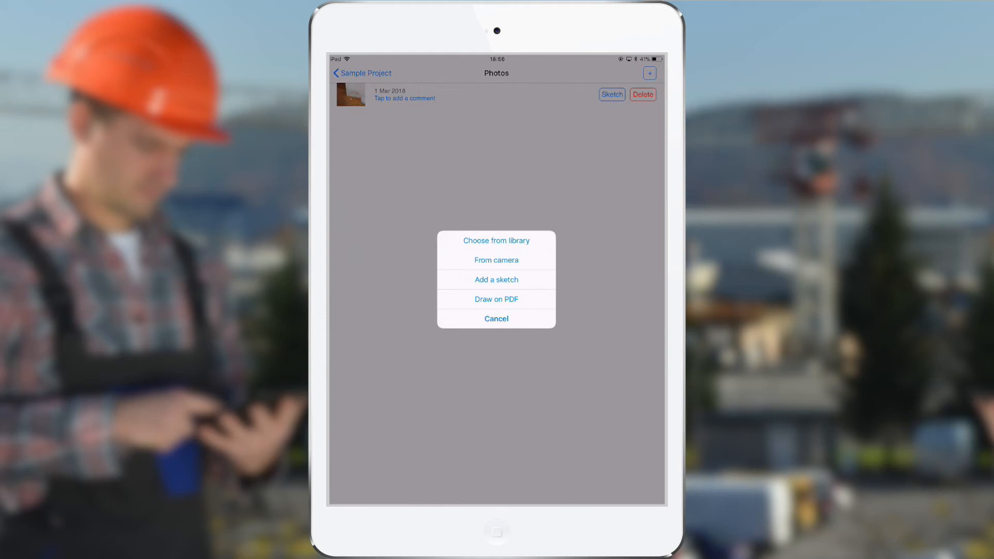
# Step: Attach a library photo as the second image, then choose Draw on PDF for another
pyautogui.click(496, 240)
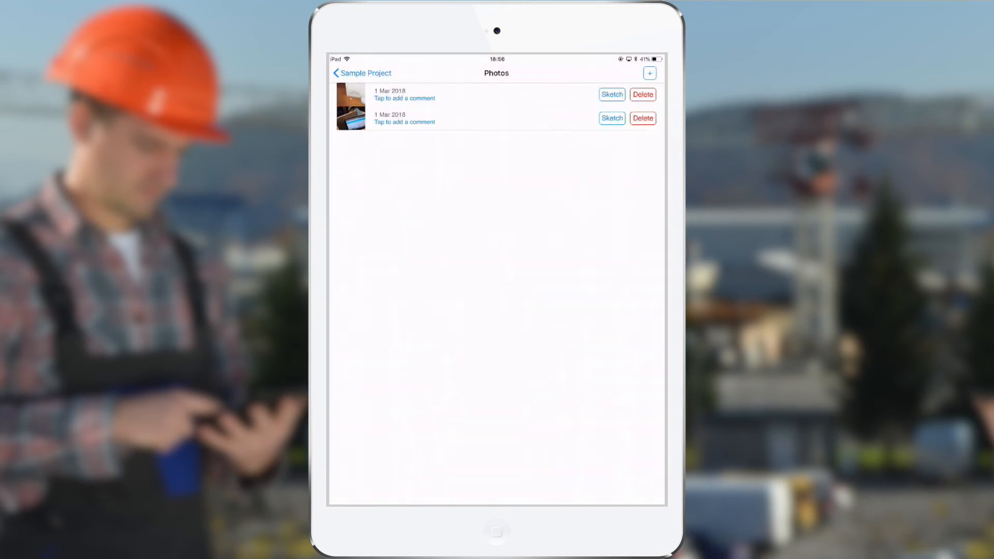
pyautogui.click(649, 72)
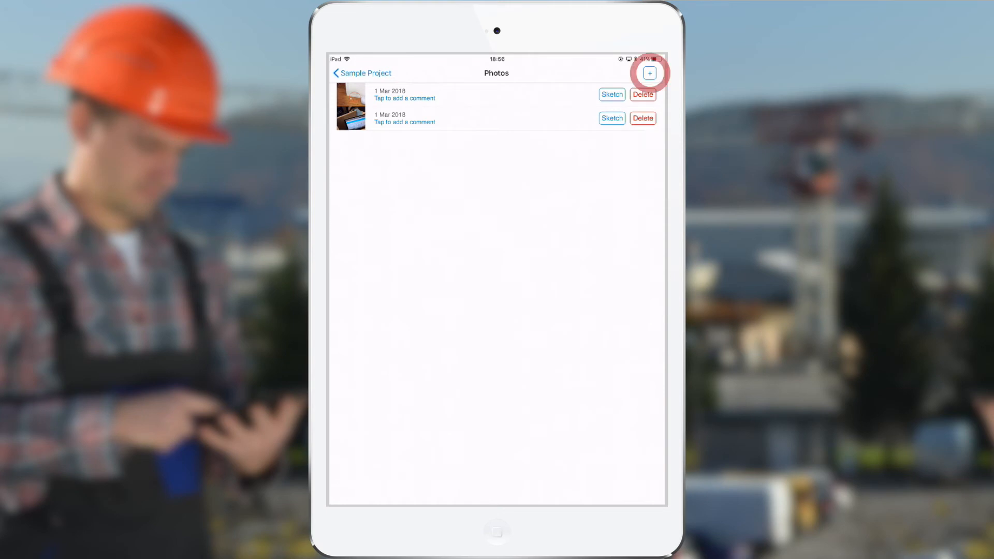
pyautogui.click(649, 72)
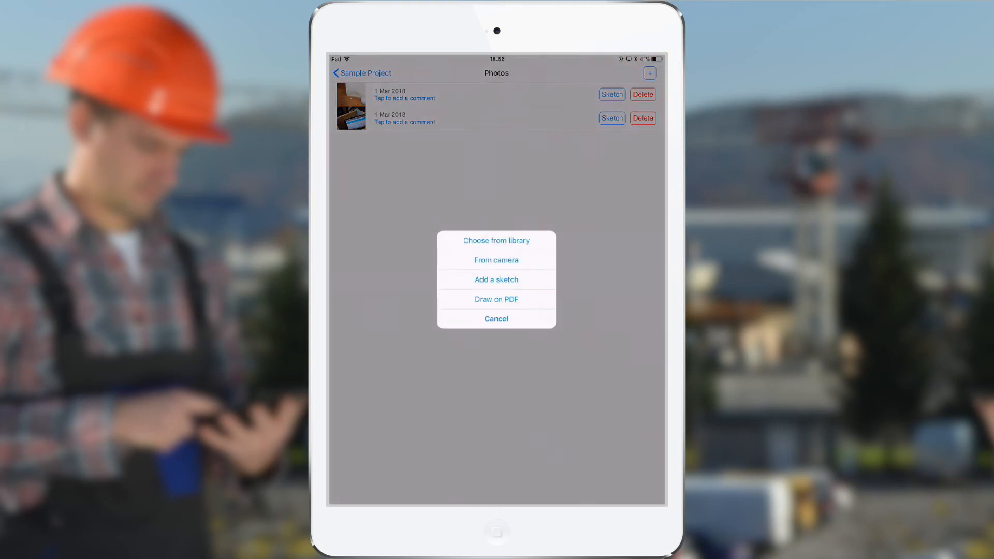
pyautogui.click(496, 318)
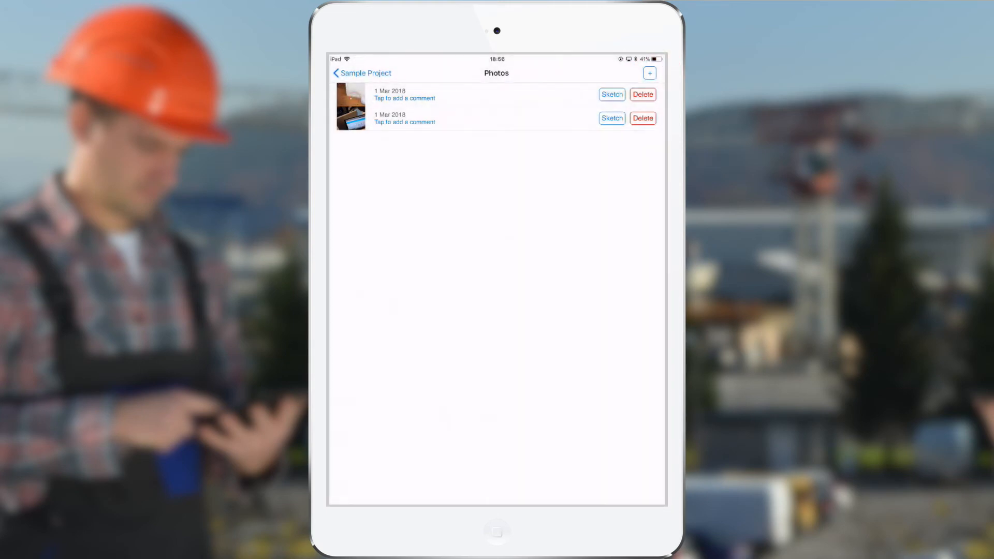
# Step: Circle Bedroom 02 freehand on the house floorplan and save it as the third photo
pyautogui.click(611, 95)
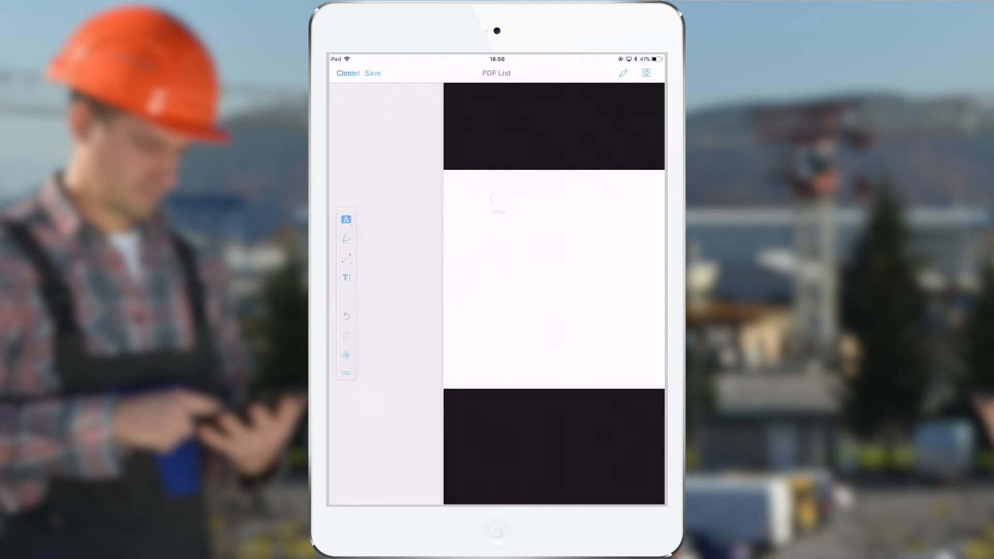
pyautogui.click(346, 239)
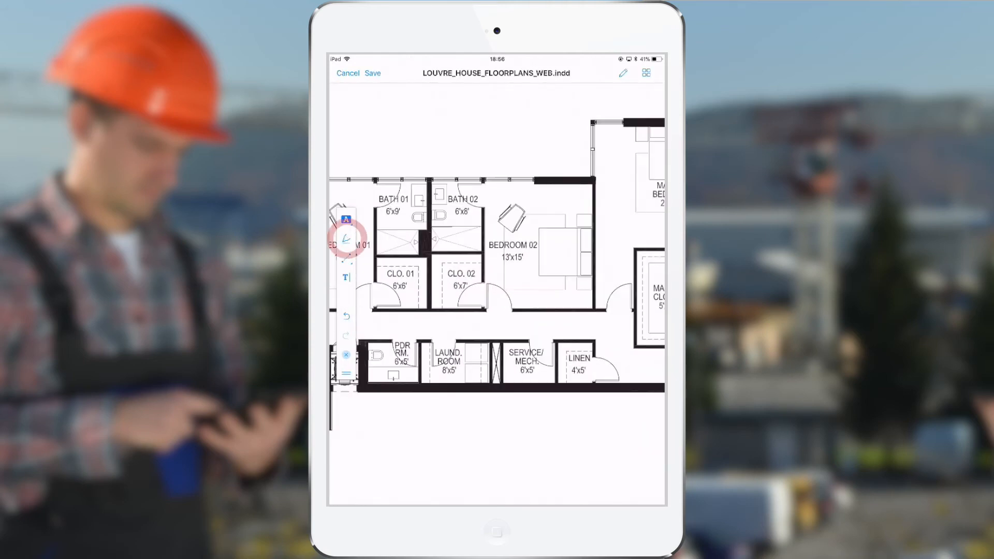
pyautogui.click(347, 239)
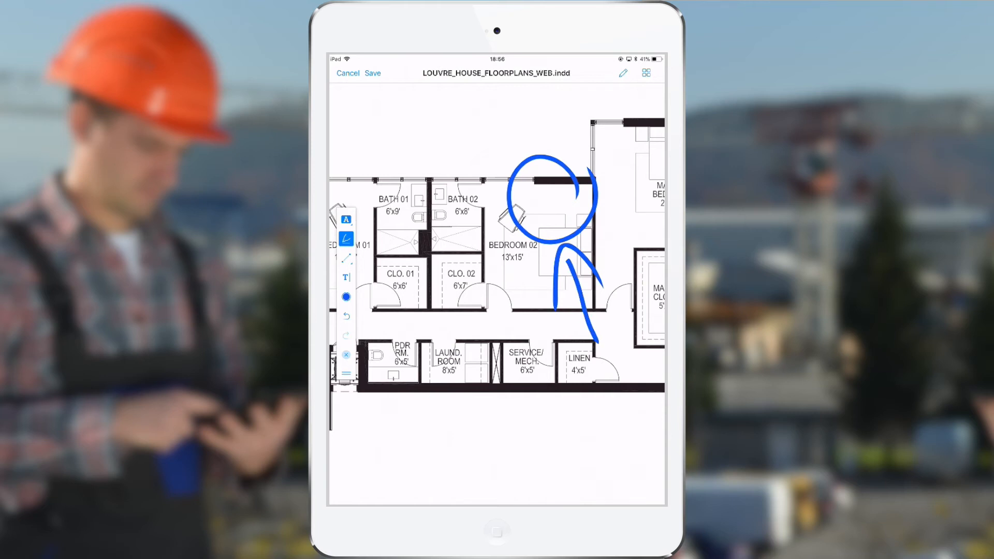
pyautogui.click(373, 73)
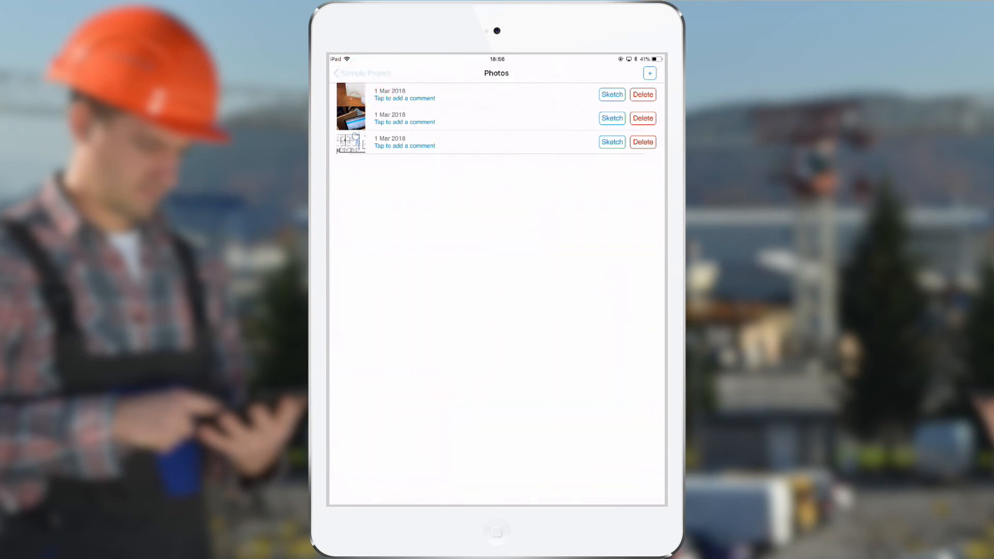
# Step: Return to the Sample Project report and Save & exit it
pyautogui.click(362, 73)
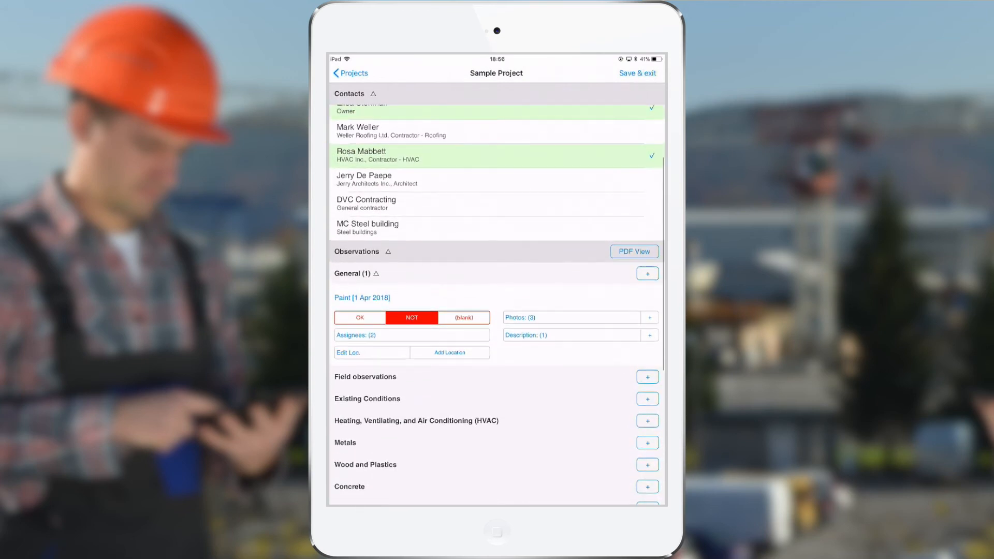
pyautogui.click(638, 72)
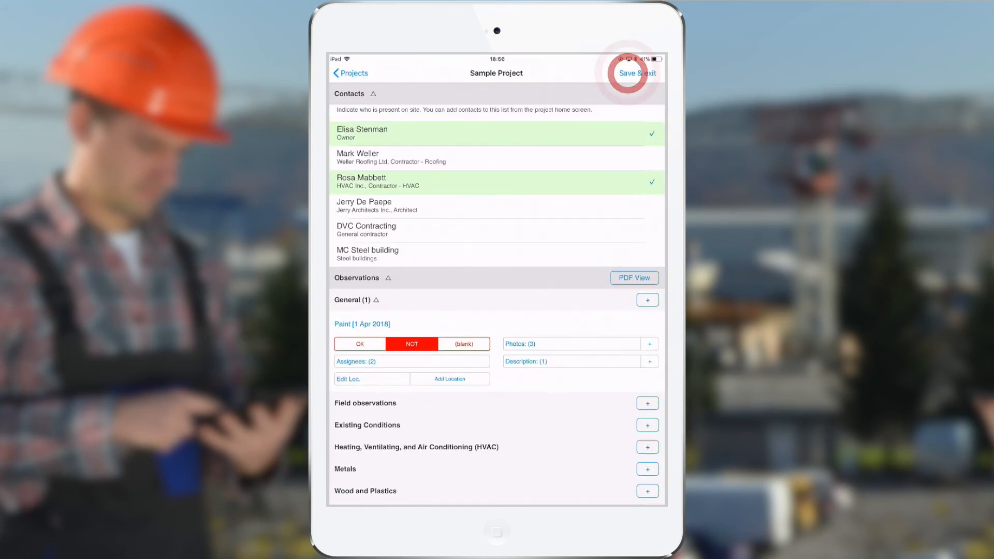
pyautogui.click(638, 72)
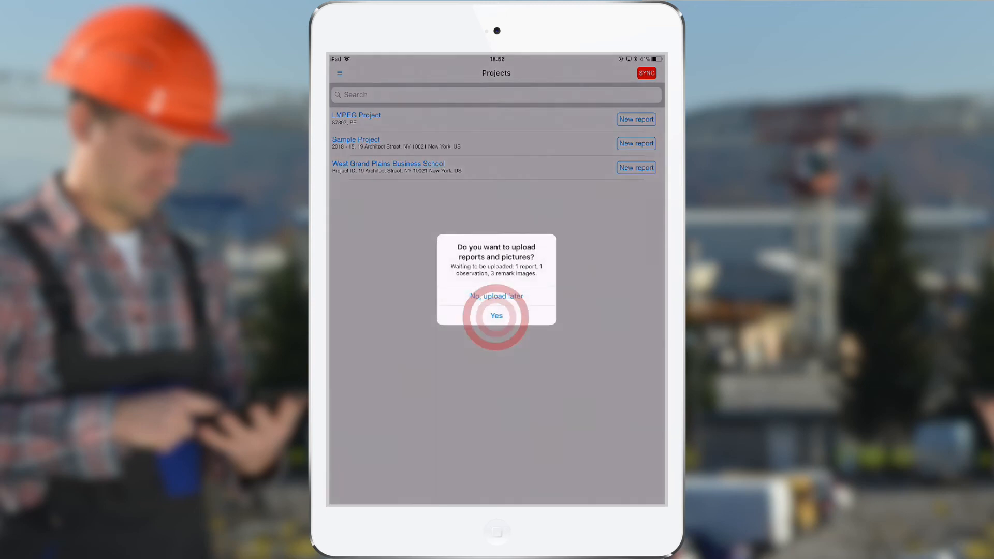
# Step: Upload the report with its three pictures and view it atop the online Field Reports list
pyautogui.click(496, 316)
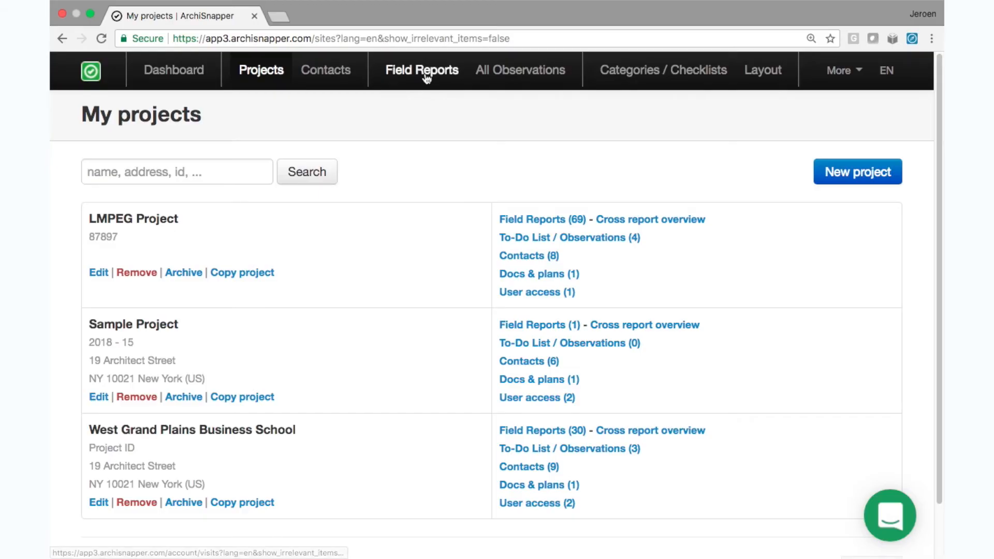
pyautogui.click(422, 70)
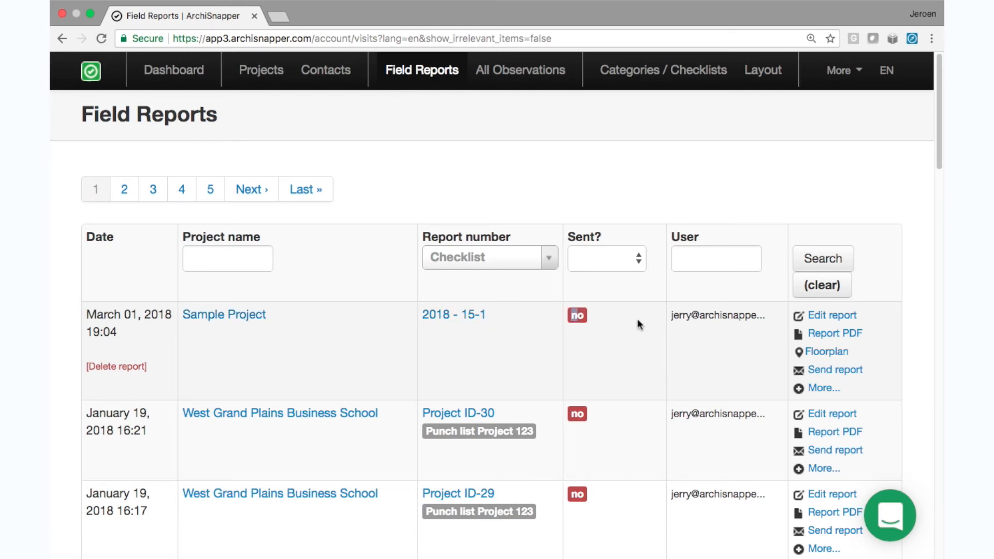
pyautogui.scroll(-3)
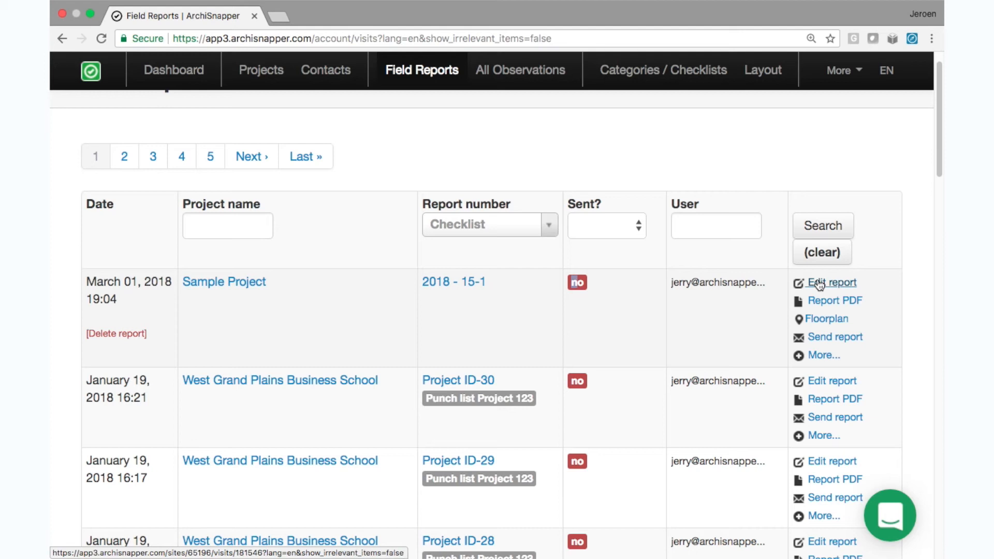
# Step: View the Sample Project report as PDF, scroll through its observation, photos and floorplans, then go back to Field Reports
pyautogui.click(835, 300)
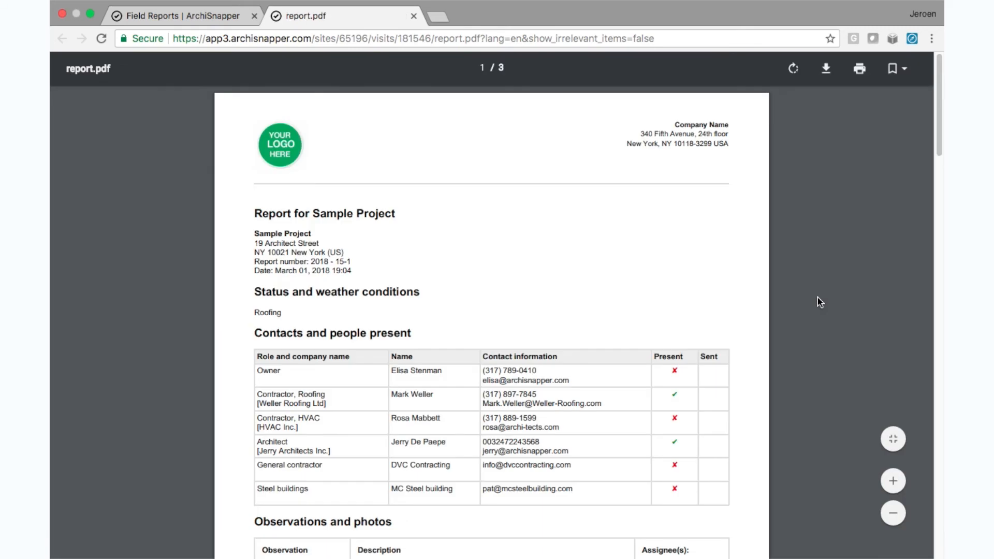
pyautogui.moveTo(558, 314)
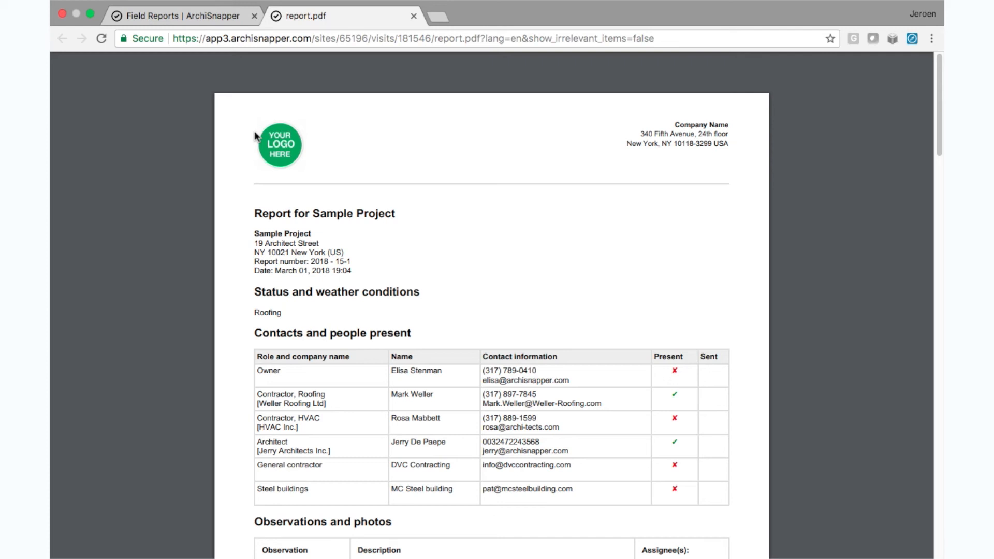
pyautogui.scroll(-3)
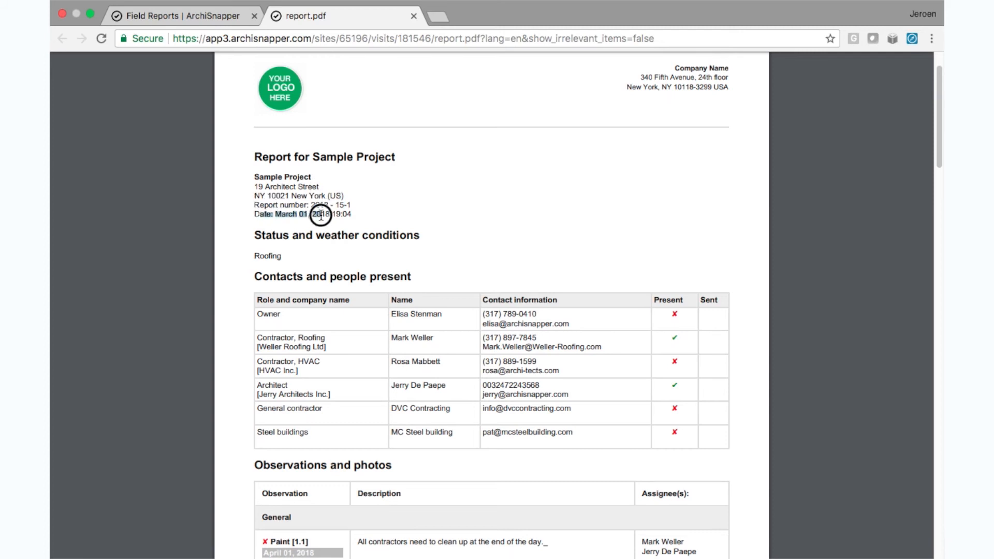
pyautogui.scroll(-3)
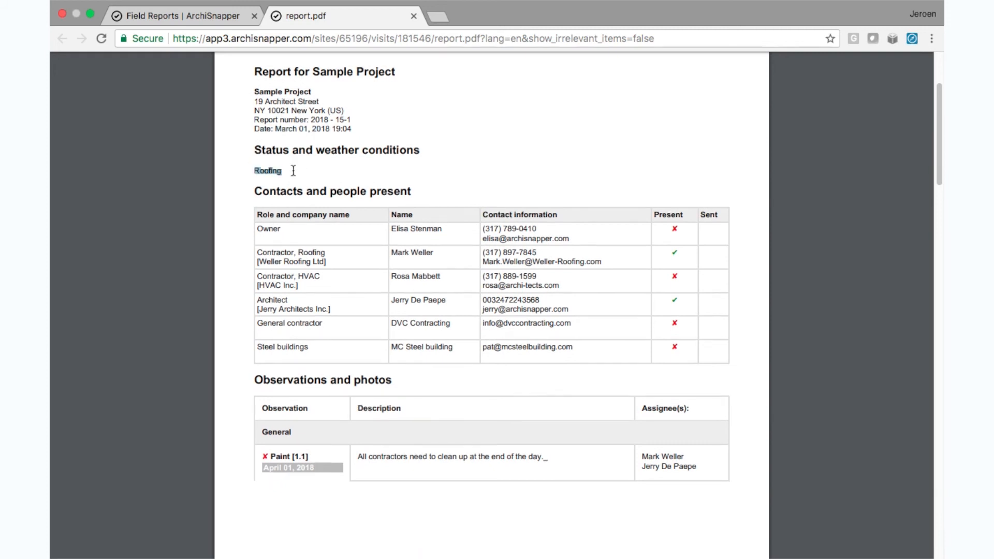
pyautogui.scroll(-3)
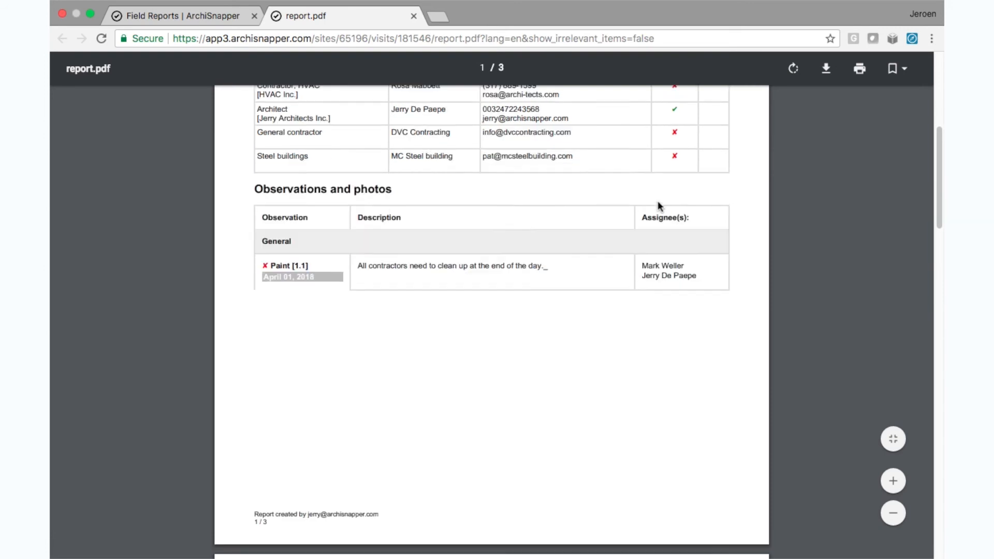
pyautogui.scroll(-3)
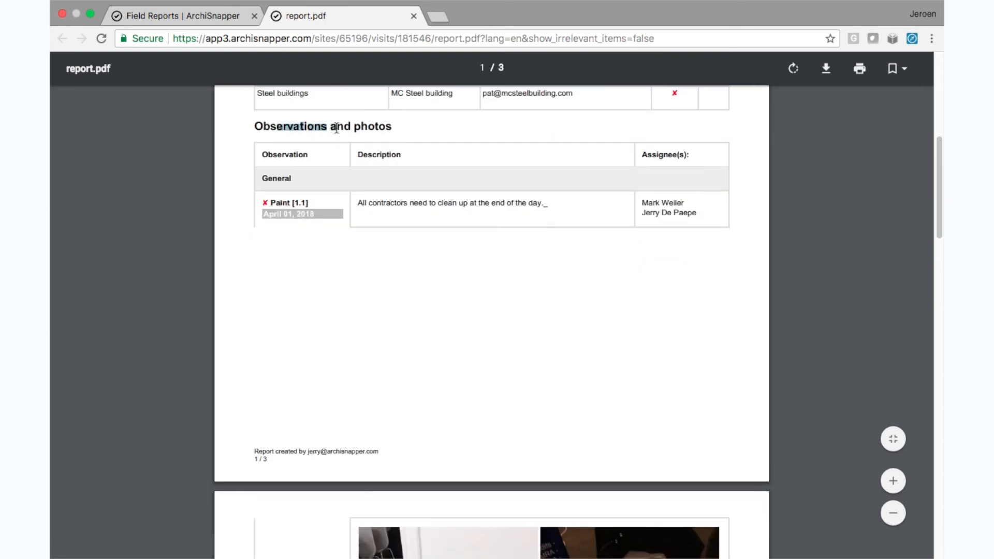
pyautogui.scroll(-3)
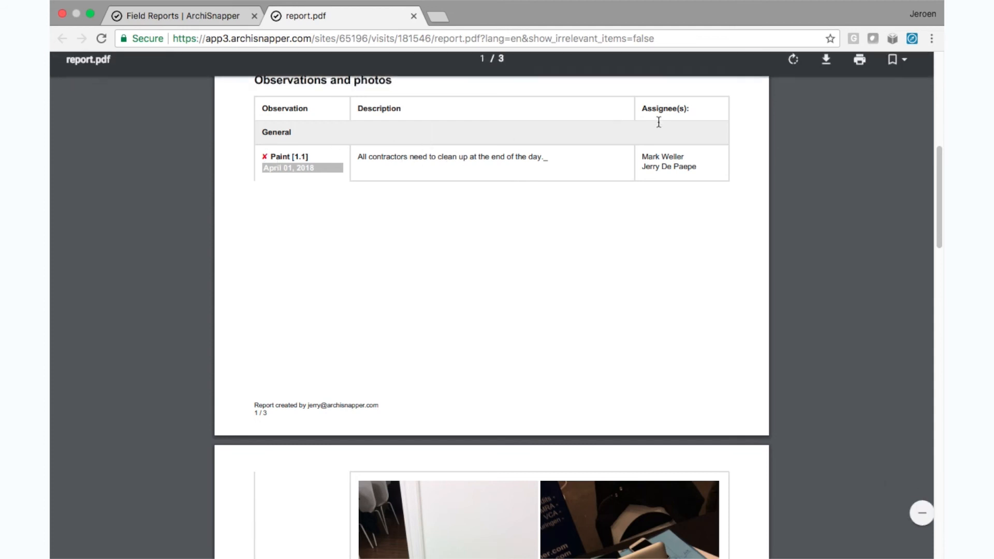
pyautogui.scroll(-3)
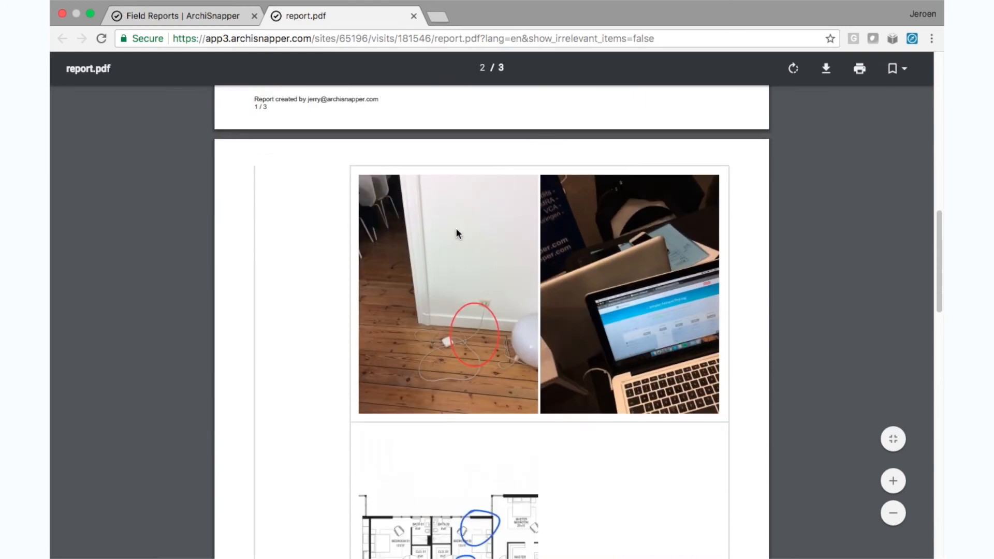
pyautogui.scroll(-3)
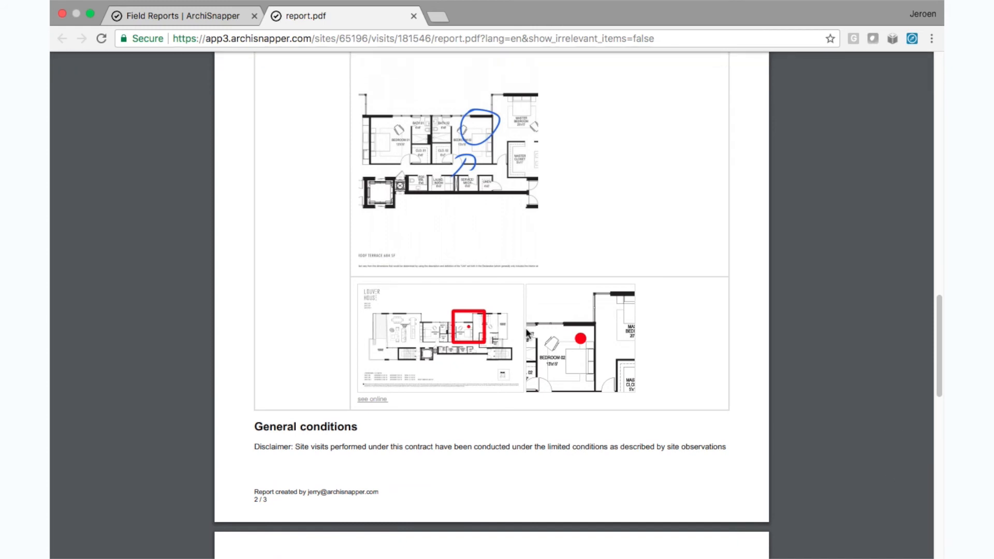
pyautogui.click(184, 16)
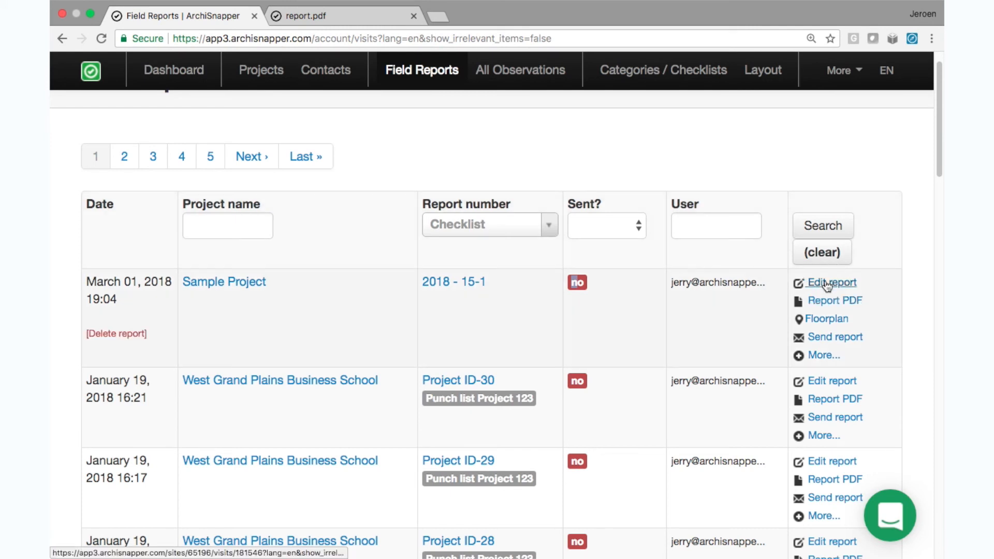
# Step: Edit the report and append 'sdklfj slkdfj mlskjd flkdsj' to the Paint observation's description, saving it
pyautogui.click(831, 282)
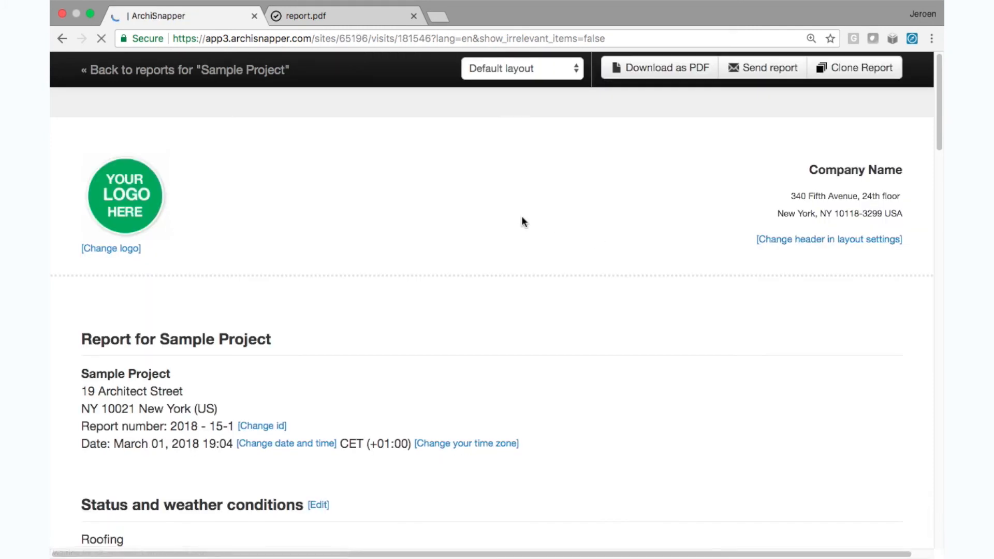
pyautogui.scroll(-3)
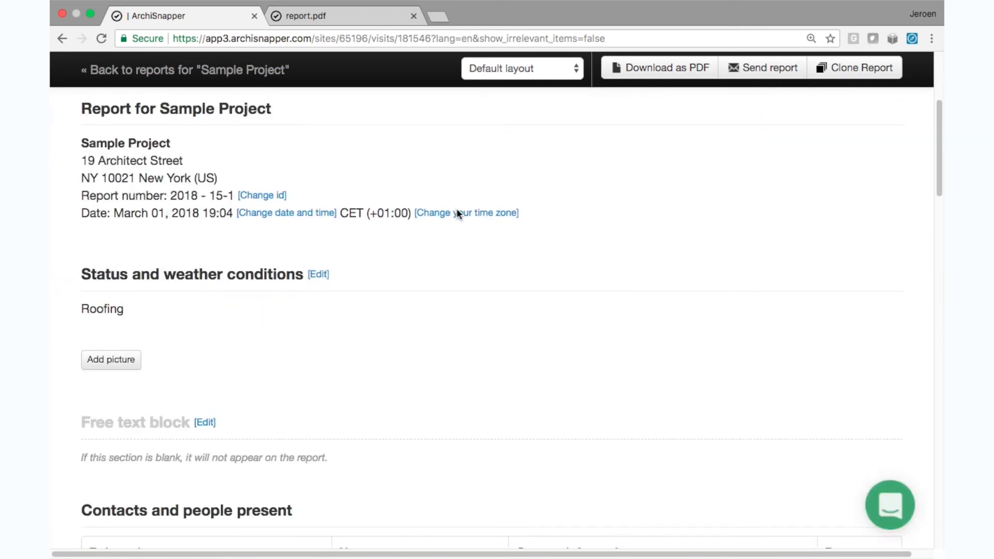
pyautogui.scroll(-3)
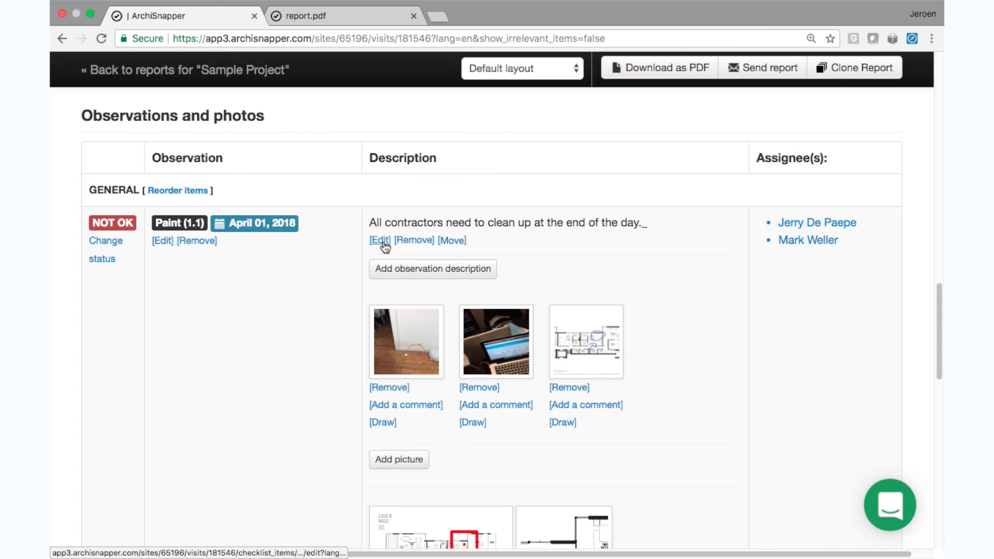
pyautogui.click(379, 240)
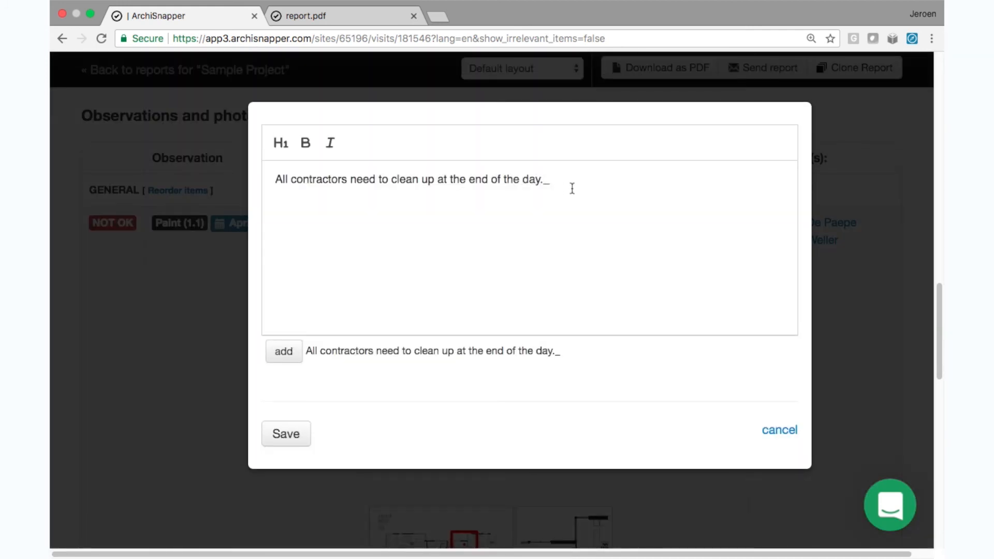
pyautogui.write('sdklfj slkdfj mlskjd flkdsj')
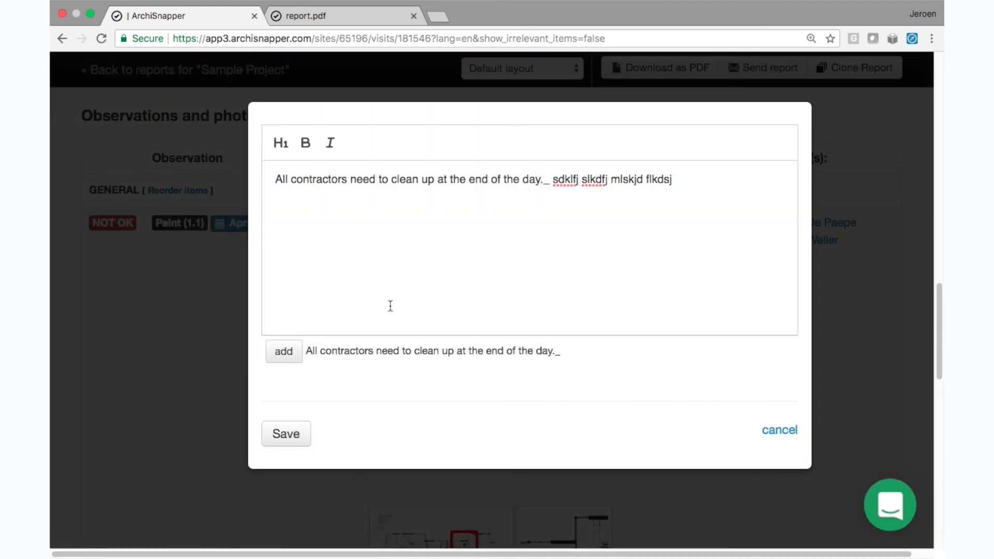
pyautogui.click(286, 434)
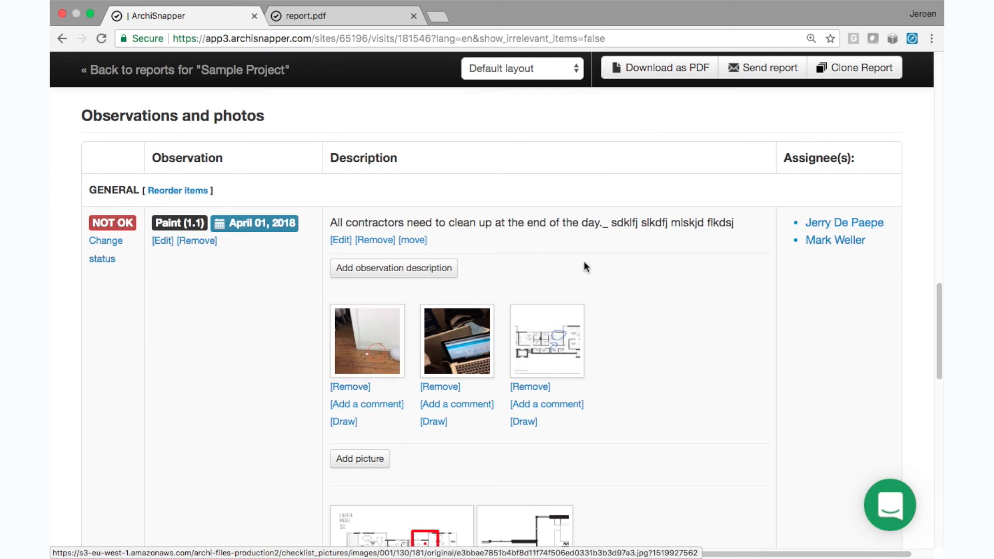
pyautogui.click(763, 69)
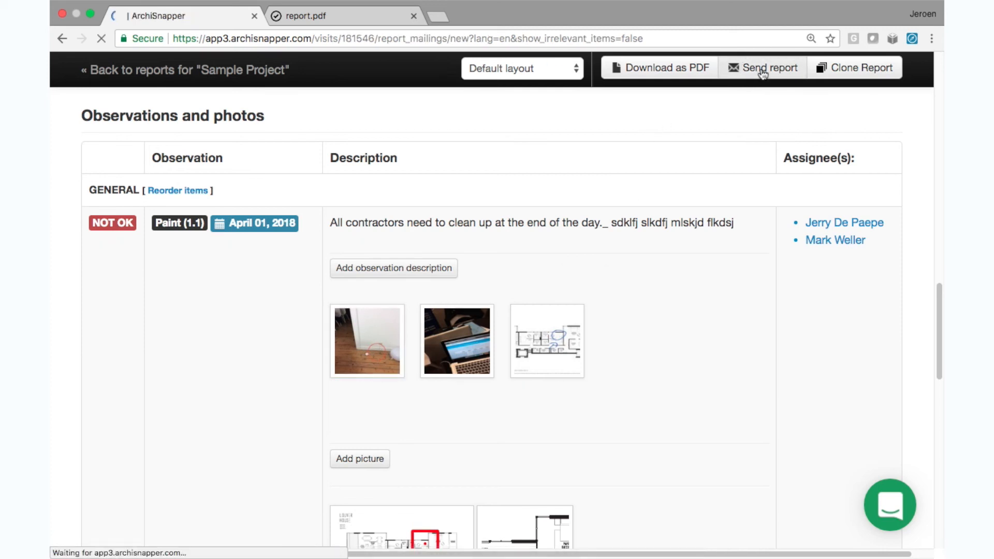
# Step: Select the owner, Jerry Architects, DVC Contracting and MC Steel building as recipients and attach the Floorplan PDF
pyautogui.click(768, 68)
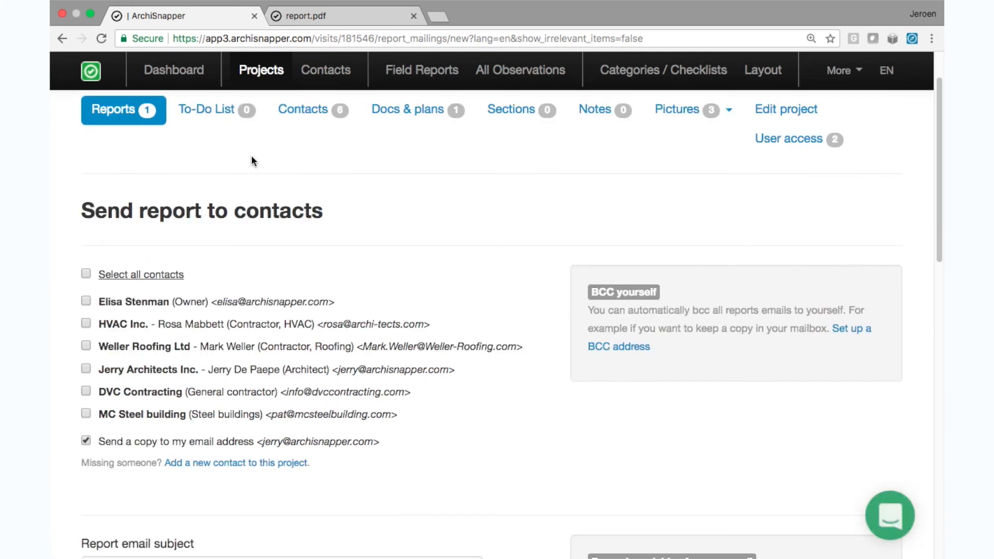
pyautogui.click(86, 273)
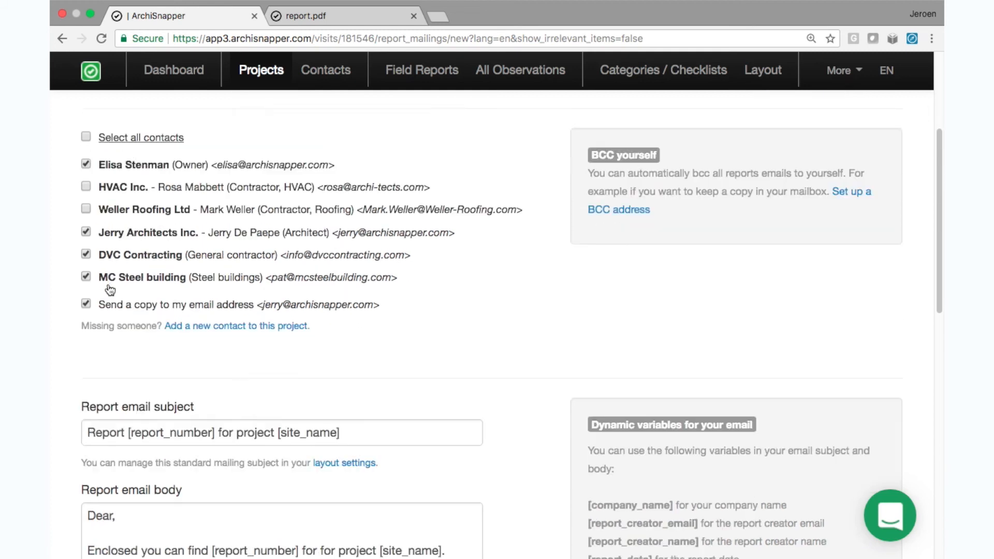
pyautogui.scroll(-3)
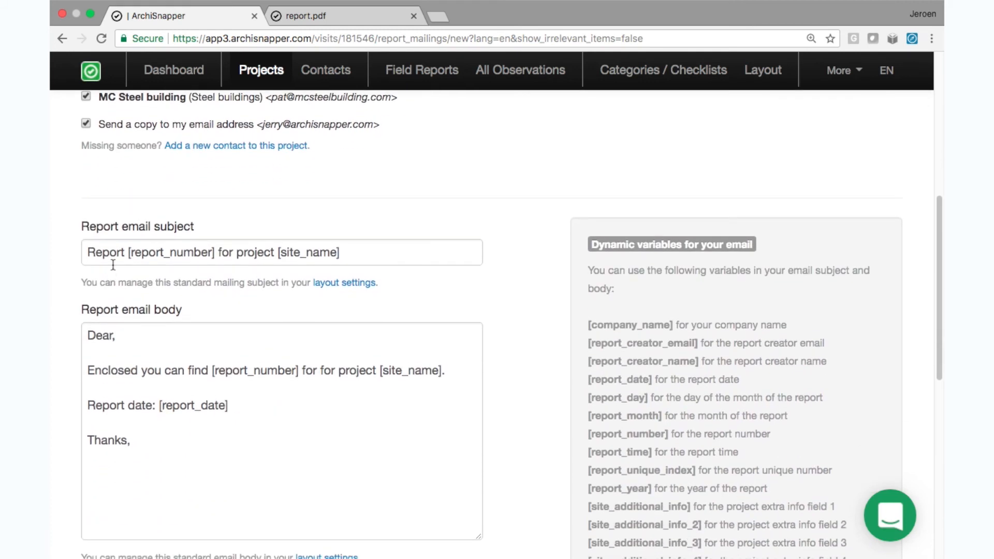
pyautogui.scroll(-3)
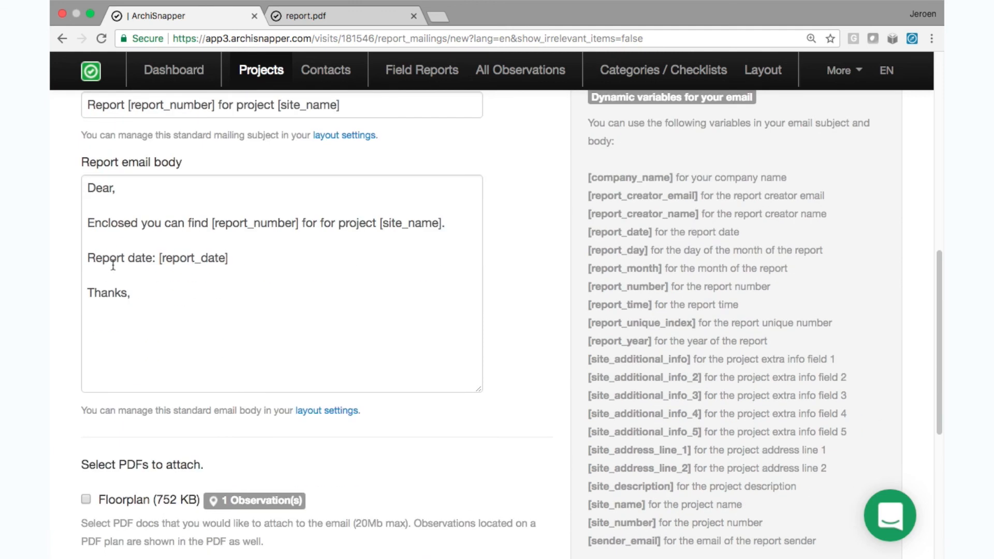
pyautogui.scroll(-3)
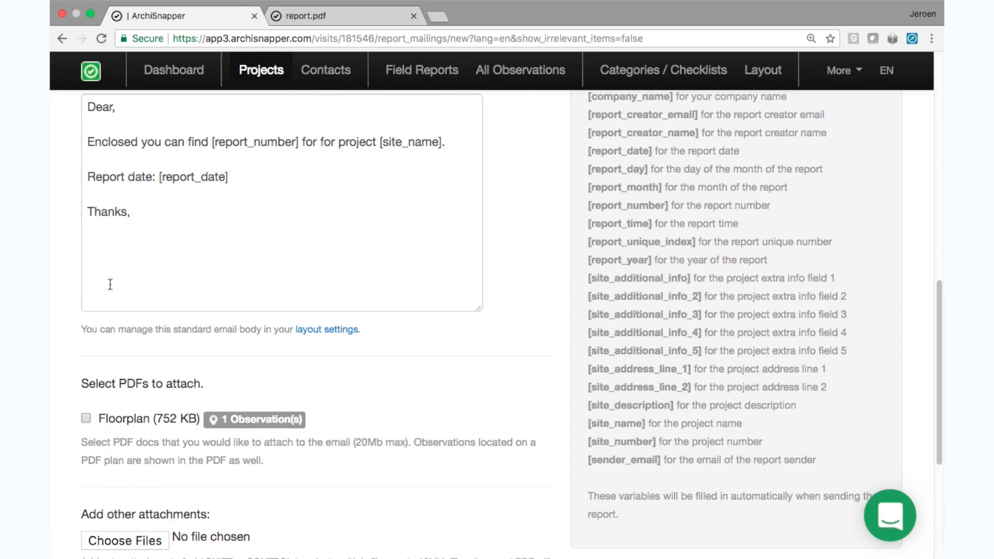
pyautogui.click(86, 339)
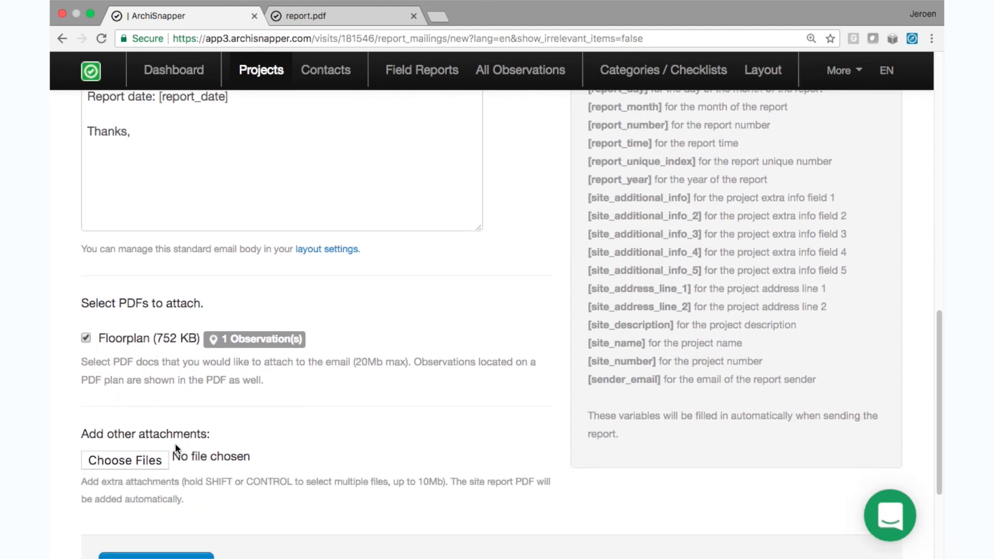
# Step: Send the report so it is enqueued to the four contacts in the sent history
pyautogui.scroll(-3)
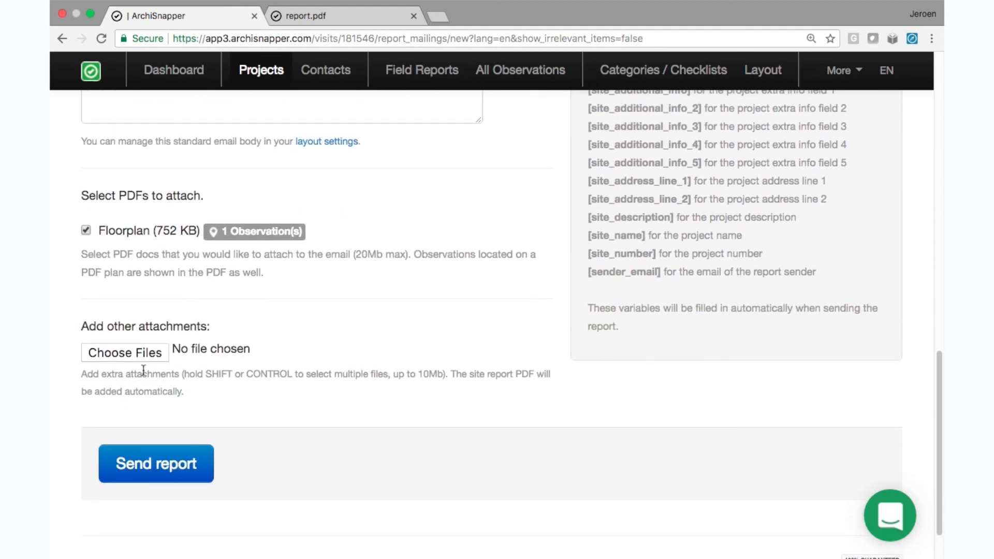
pyautogui.click(156, 464)
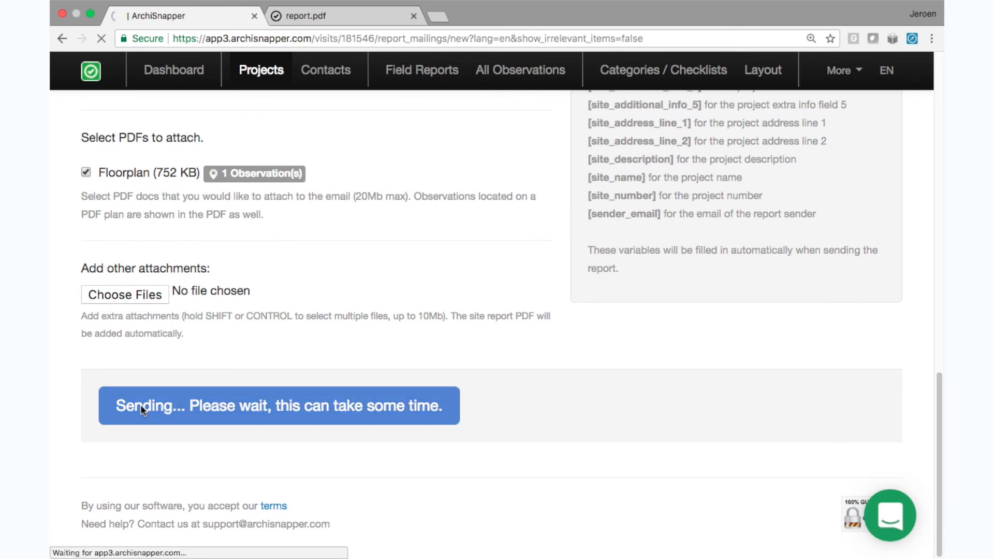
pyautogui.click(279, 407)
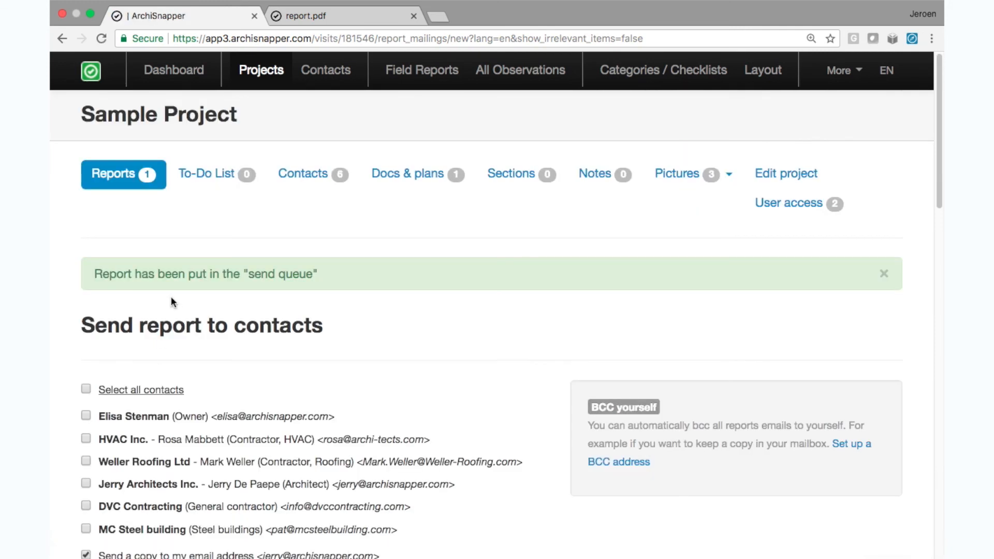
pyautogui.scroll(-3)
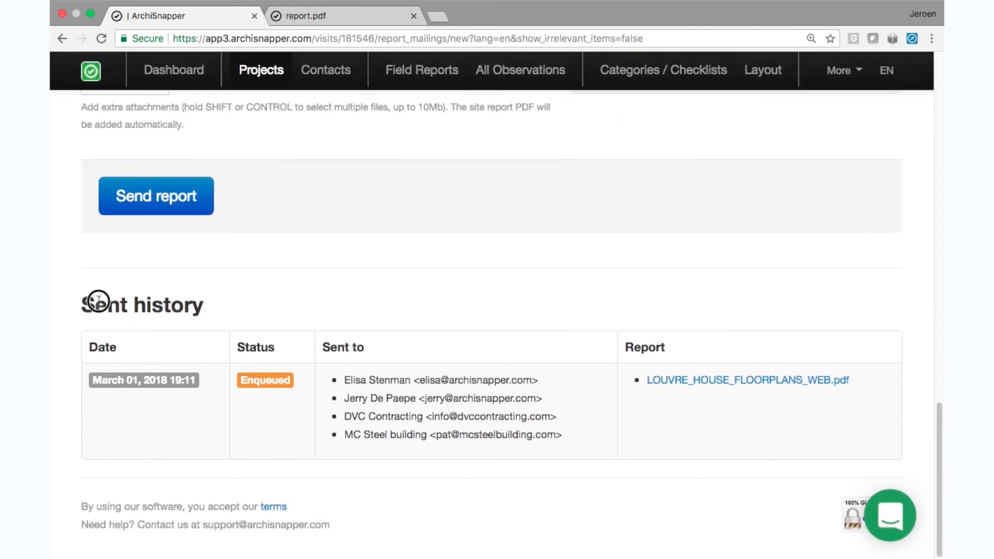